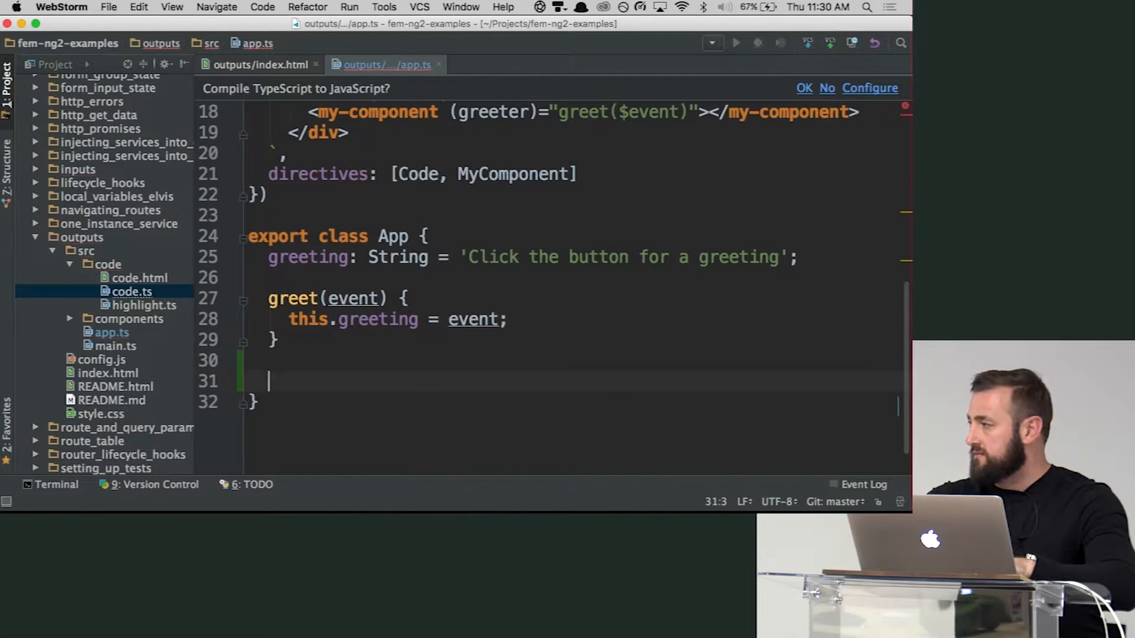
# Declare a dance(event) method on the App class
pyautogui.write('da')
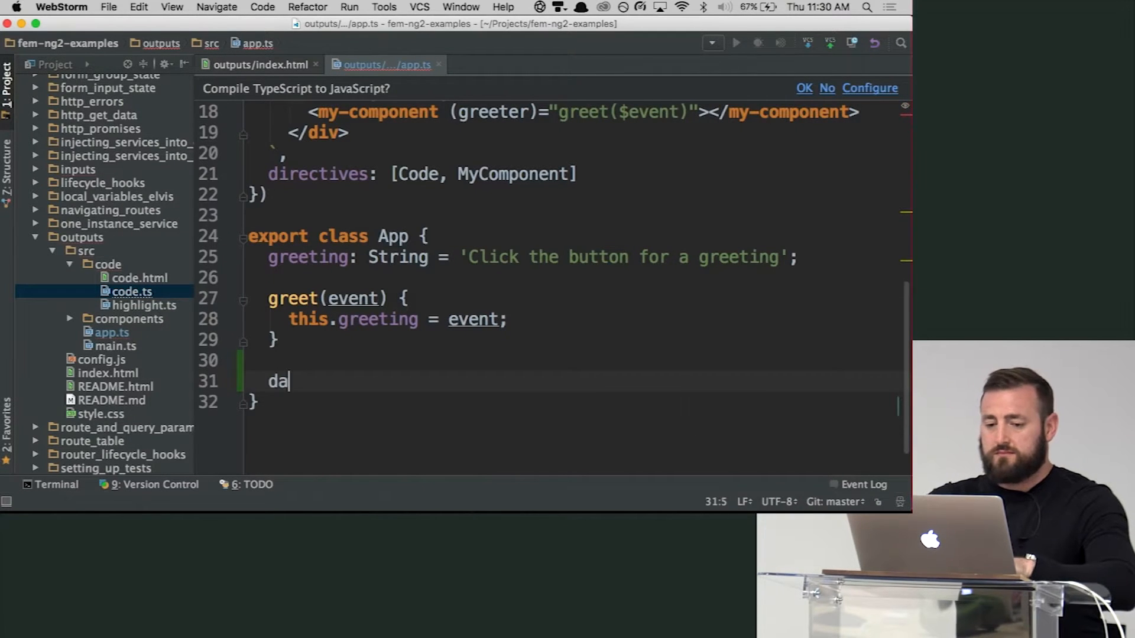
pyautogui.write('nce(e')
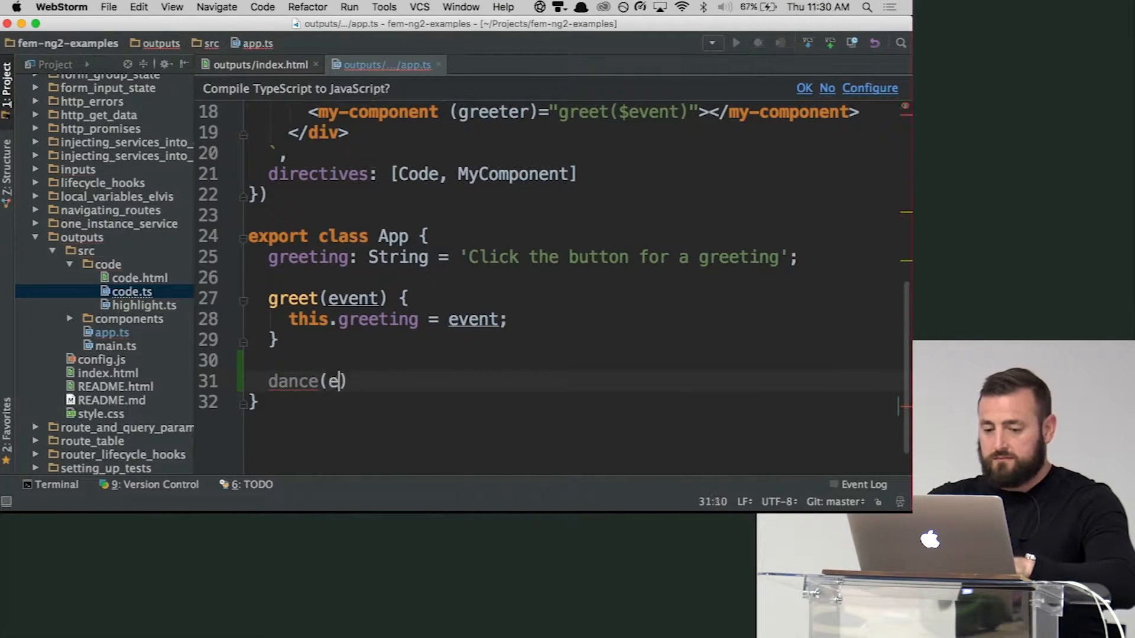
pyautogui.write('vent')
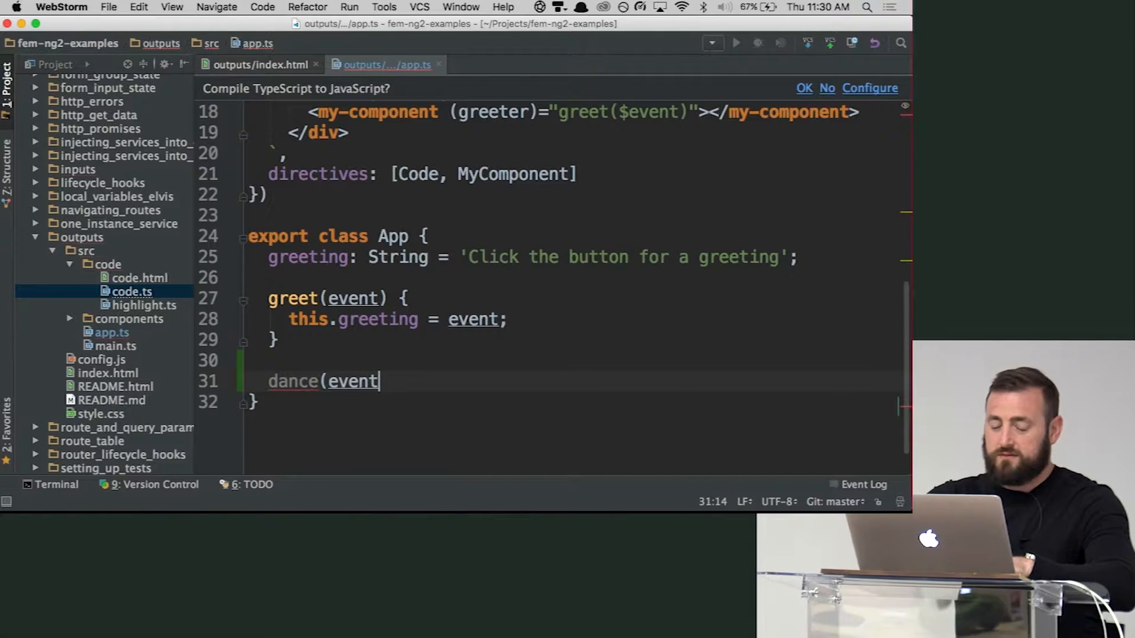
pyautogui.press('Backspace')
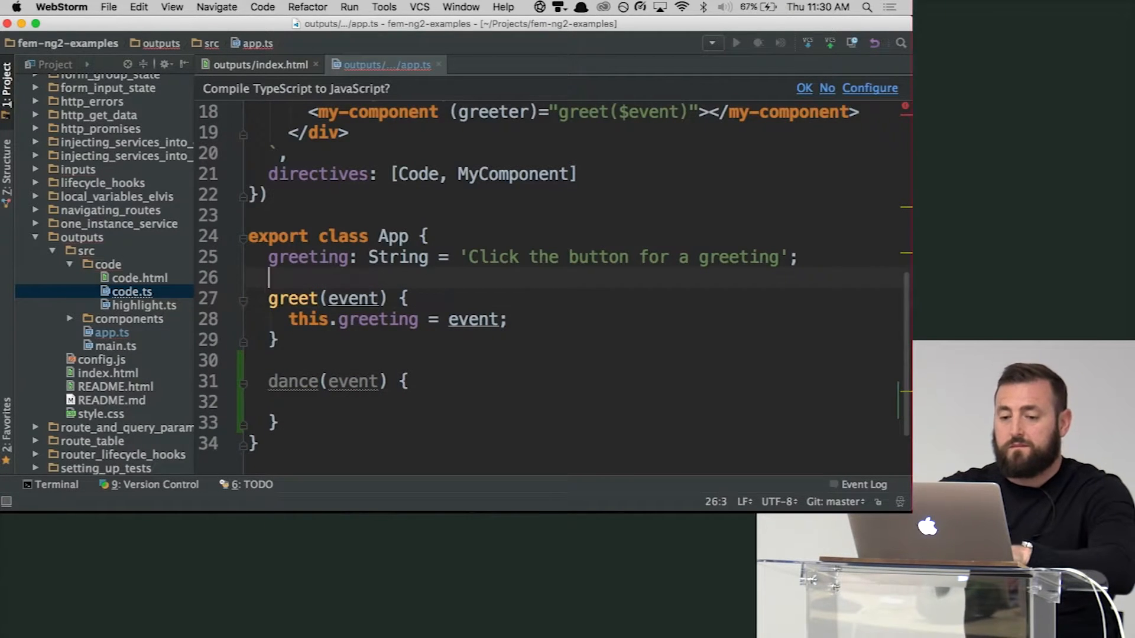
# Add a String field initialised to 'Cant stop the feeling!'
pyautogui.write("dance: String = 'C")
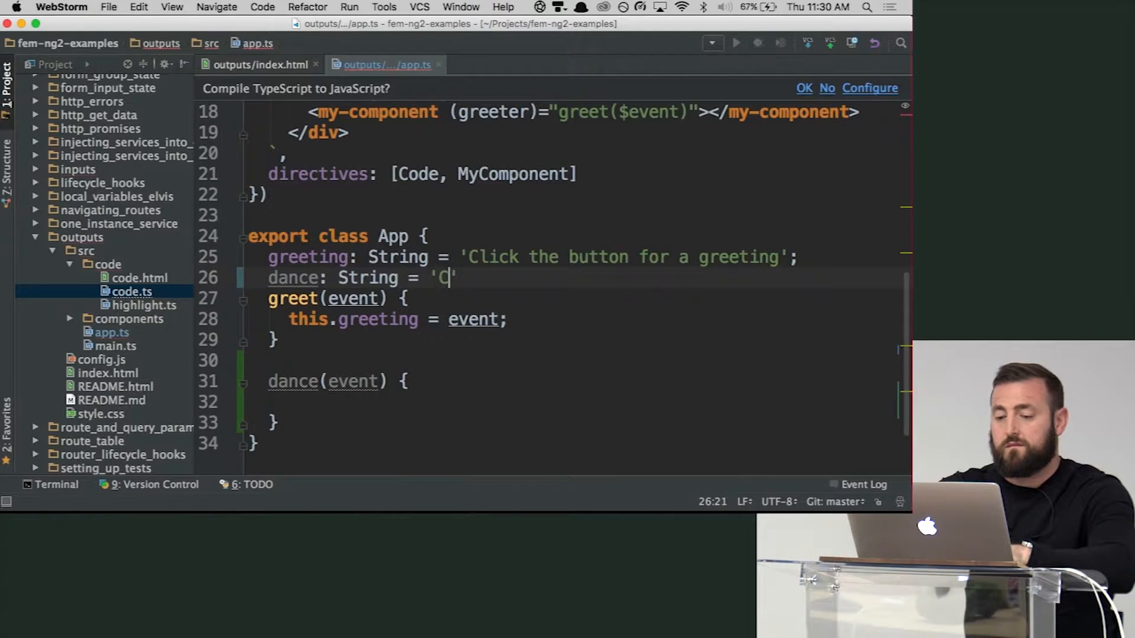
pyautogui.write('ant')
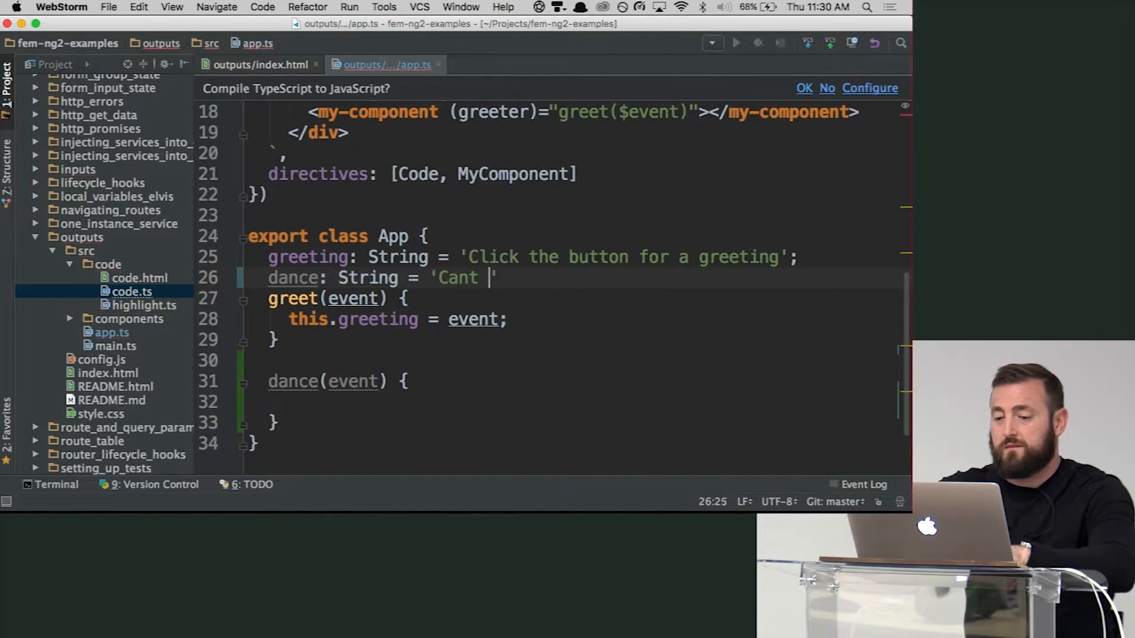
pyautogui.write('stop the feel')
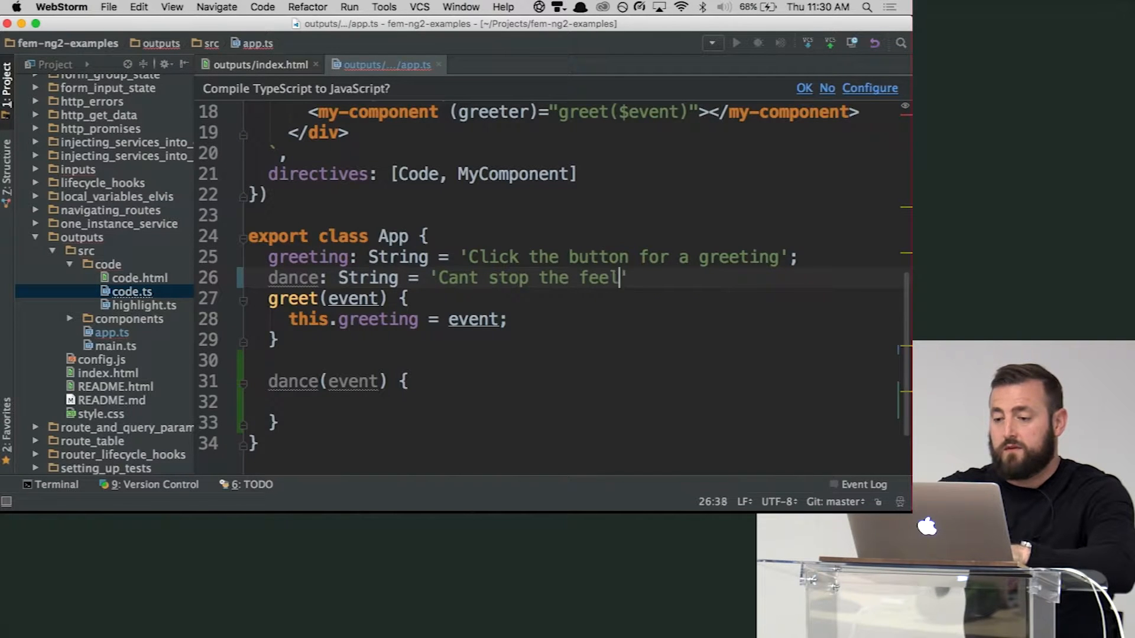
pyautogui.write("ing!'")
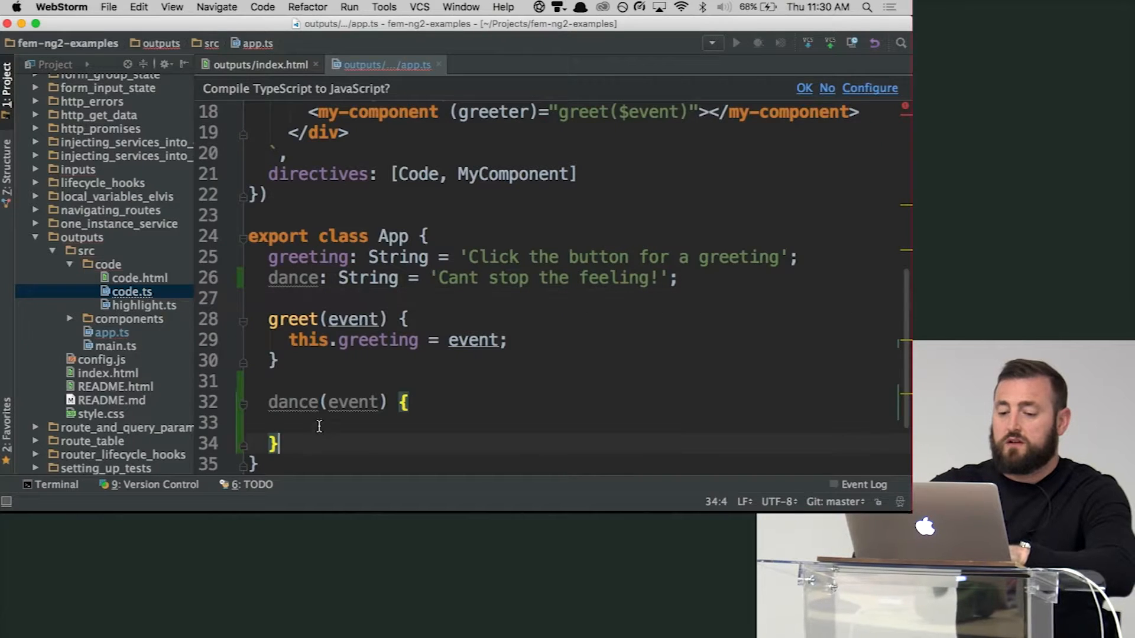
# Have dance() store the event in the field, renamed to dancing
pyautogui.write('this')
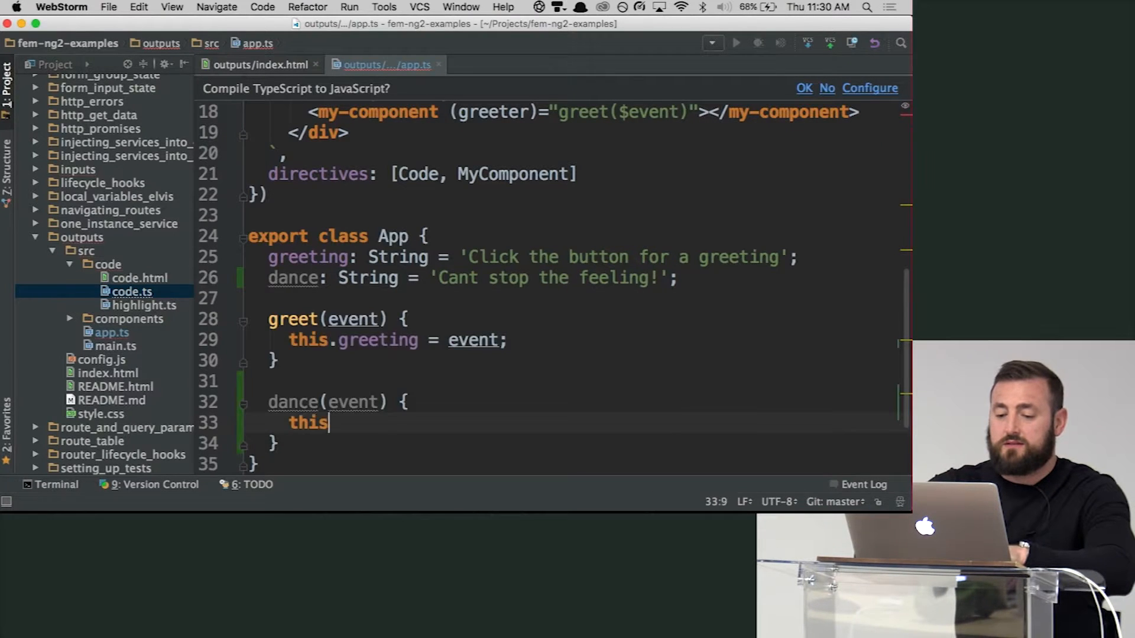
pyautogui.write('.dance =')
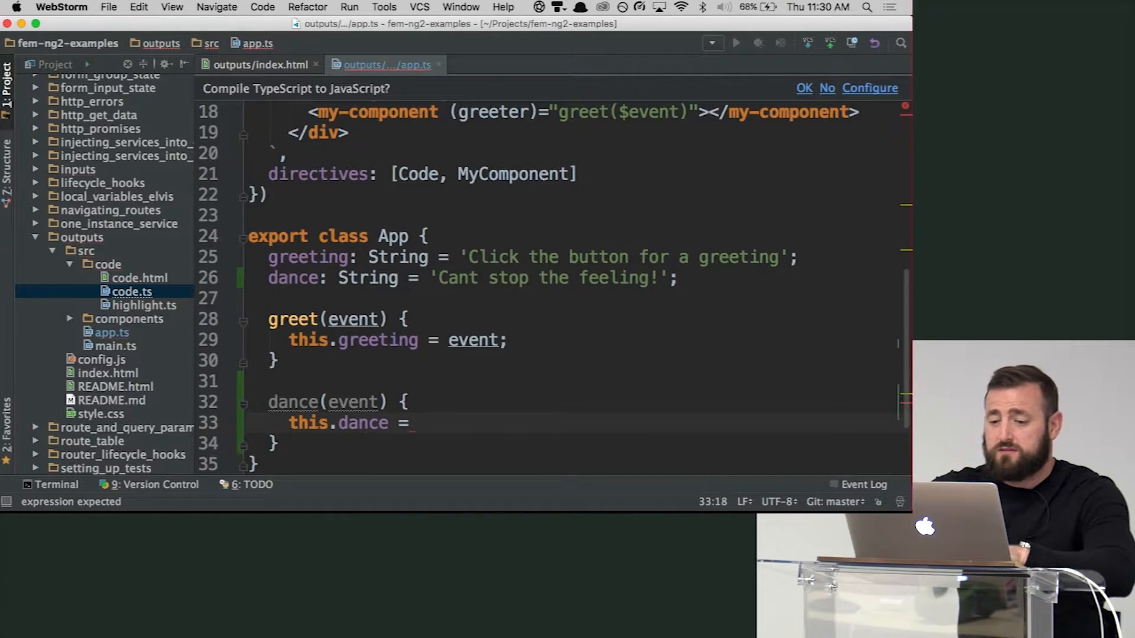
pyautogui.write('event;')
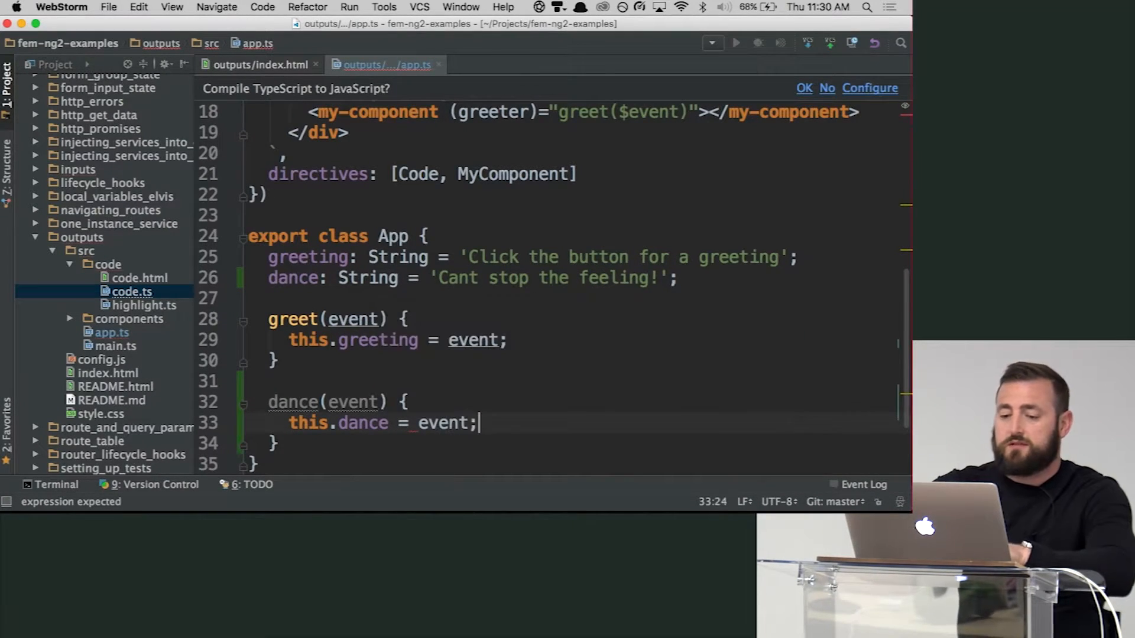
pyautogui.click(369, 319)
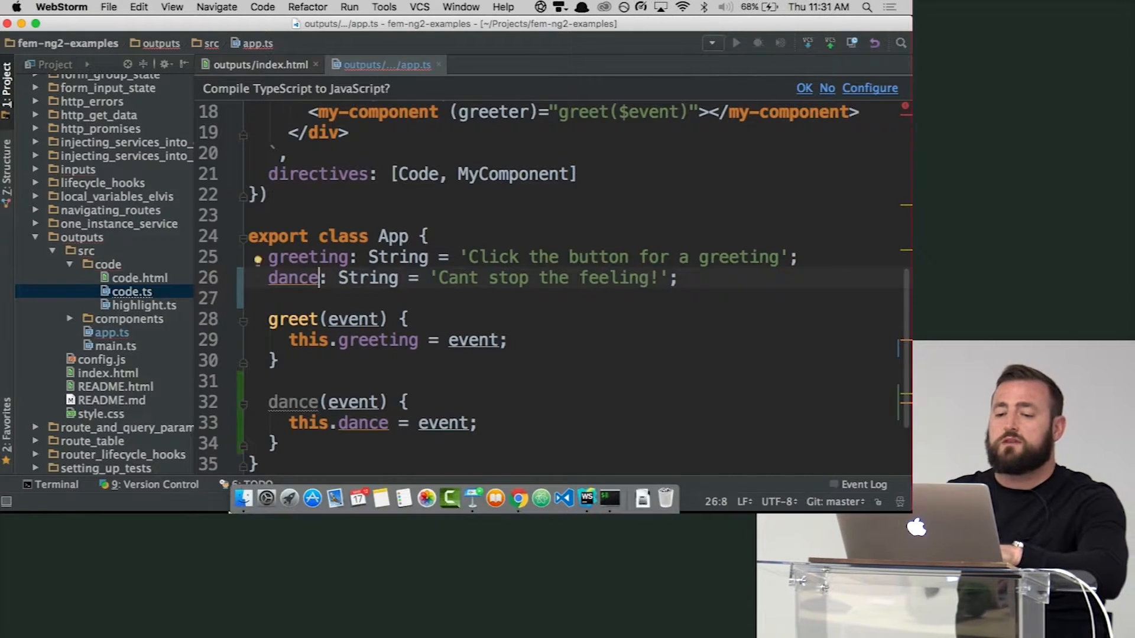
pyautogui.write('ing')
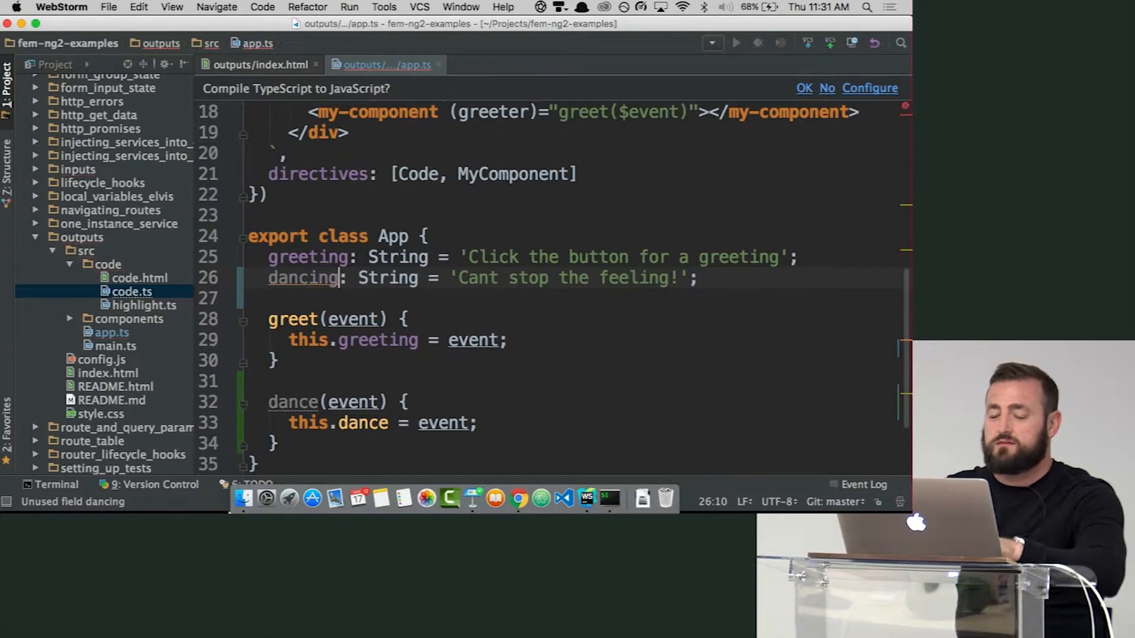
pyautogui.moveTo(286, 471)
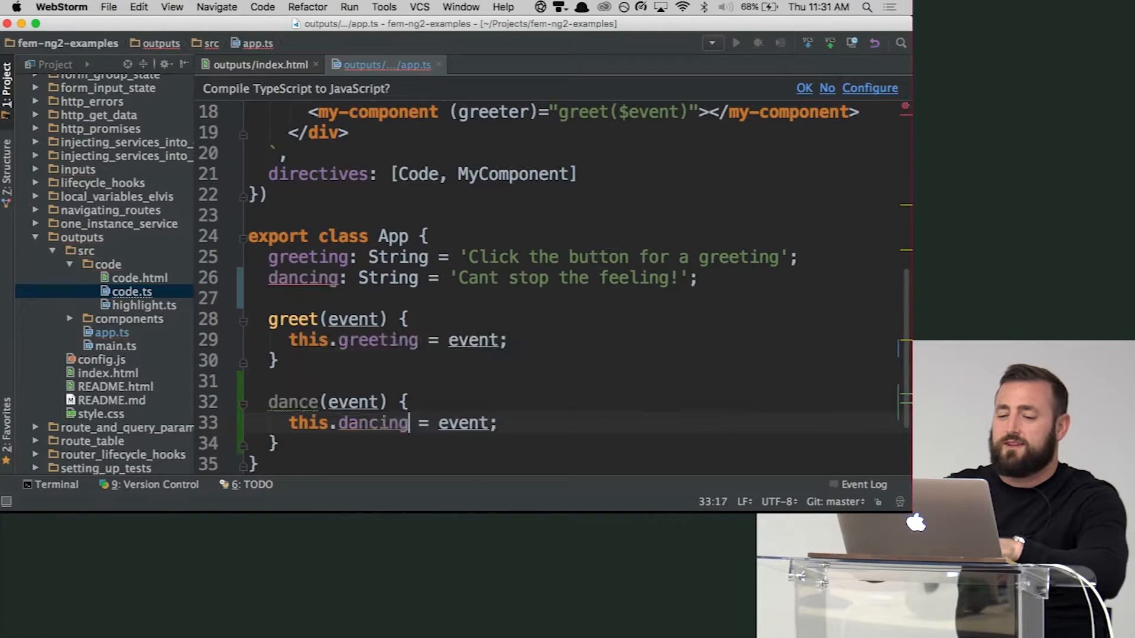
pyautogui.click(279, 361)
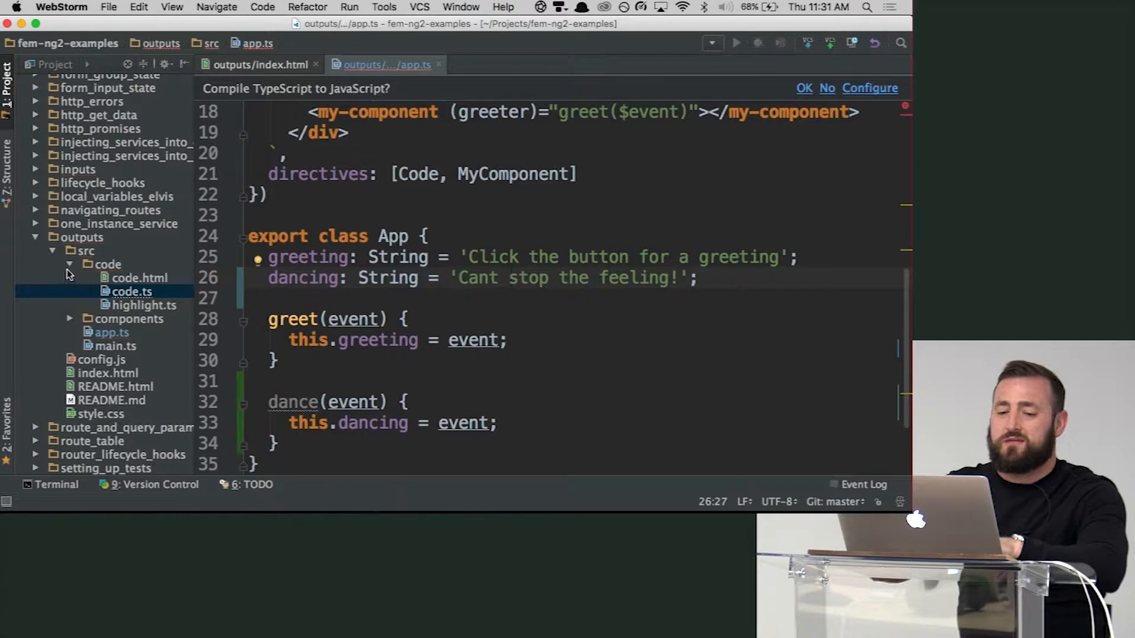
# Open components/my.component.ts from the project tree
pyautogui.click(108, 264)
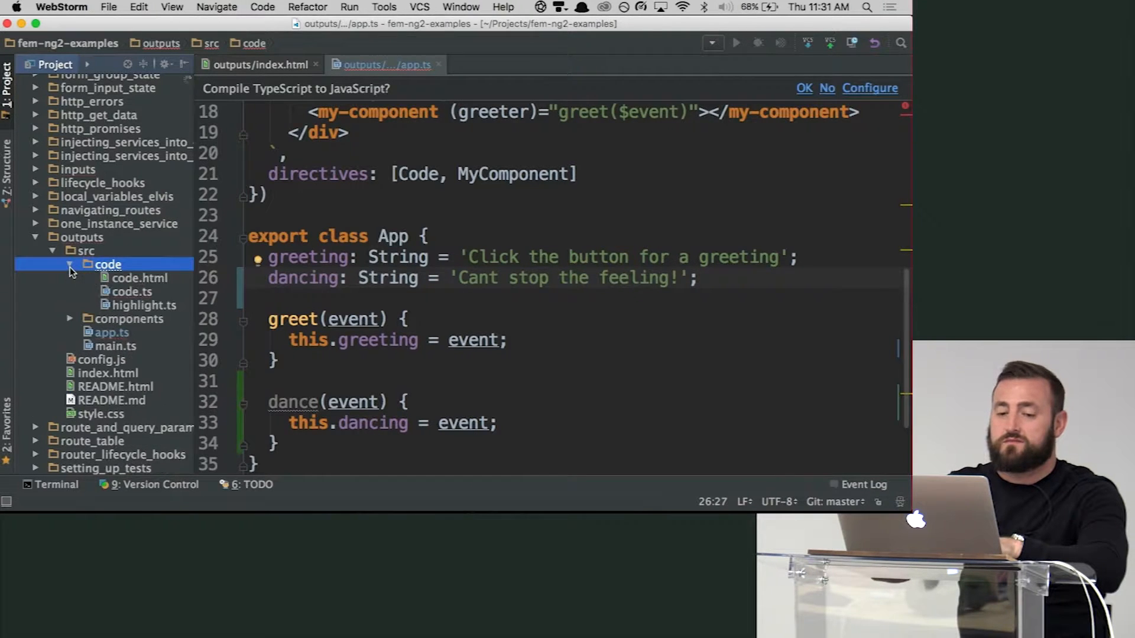
pyautogui.click(68, 263)
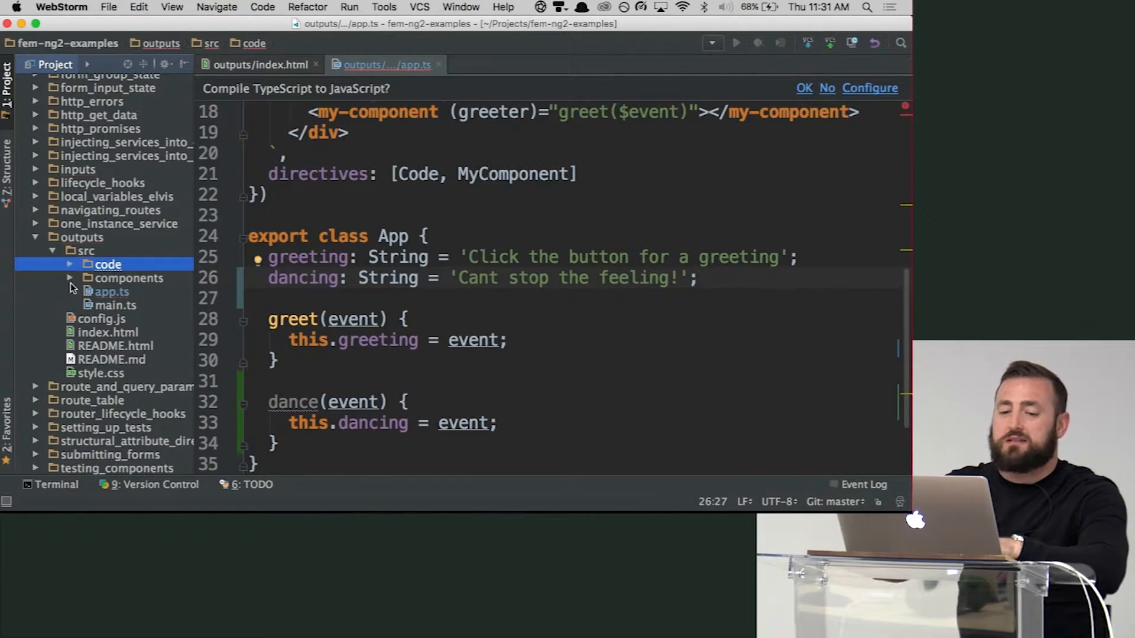
pyautogui.click(70, 278)
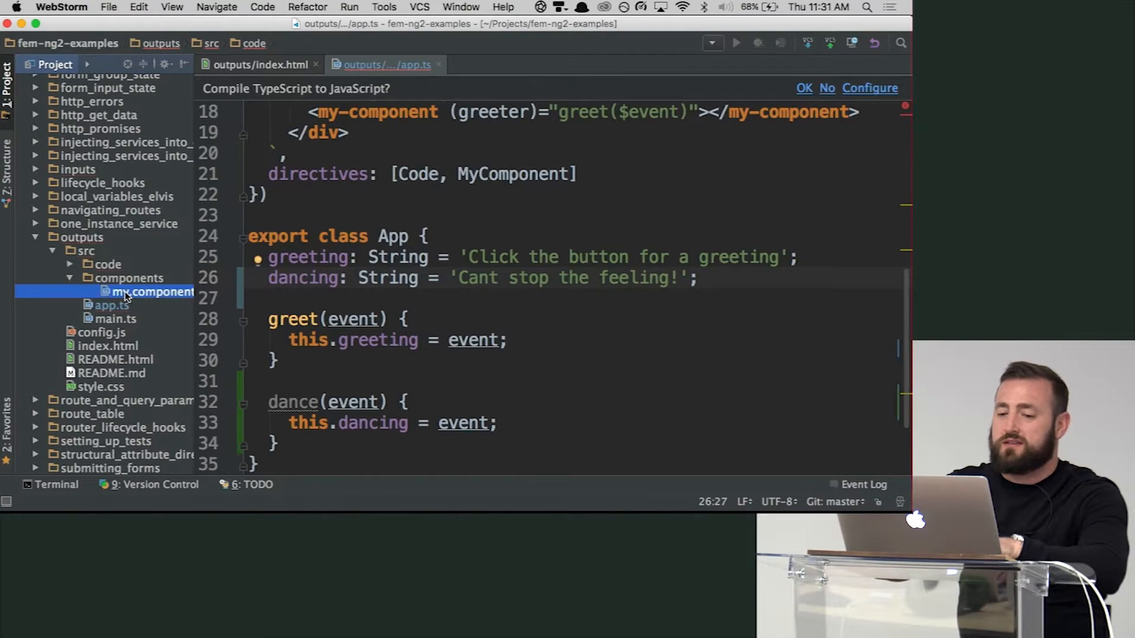
pyautogui.doubleClick(152, 291)
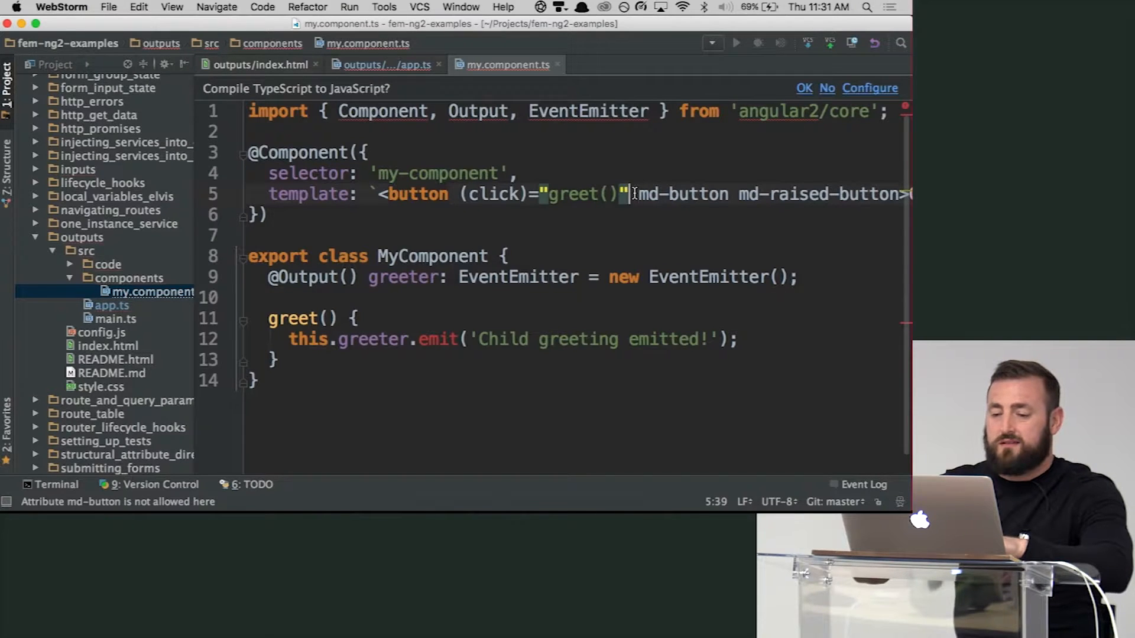
# Add a second template button calling dance() and labelled Dance Me!
pyautogui.click(429, 194)
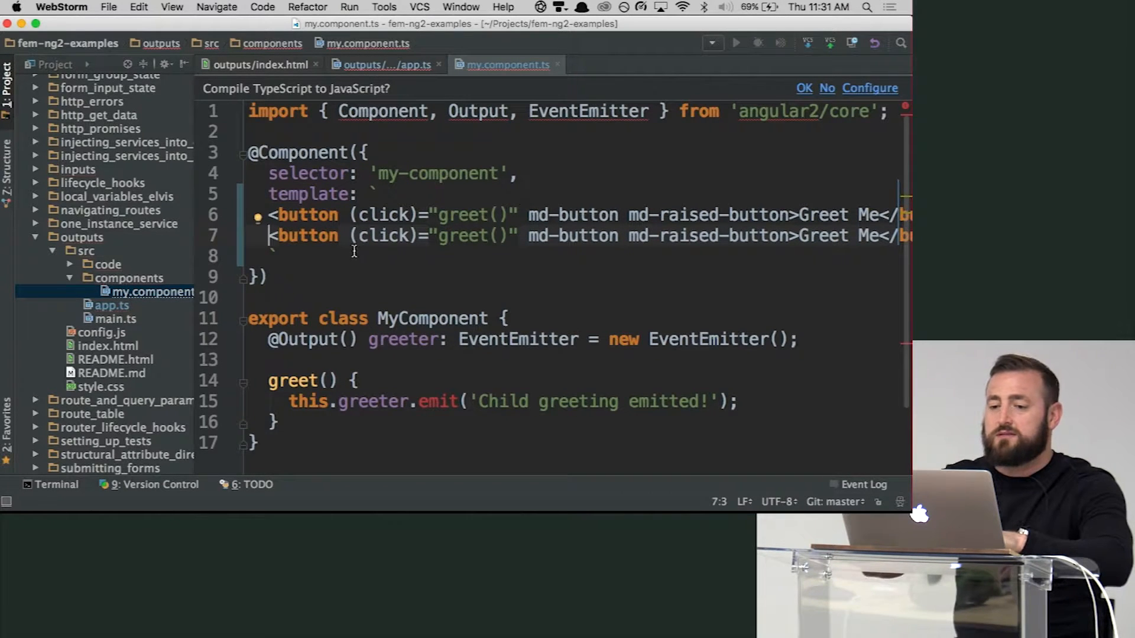
pyautogui.doubleClick(381, 236)
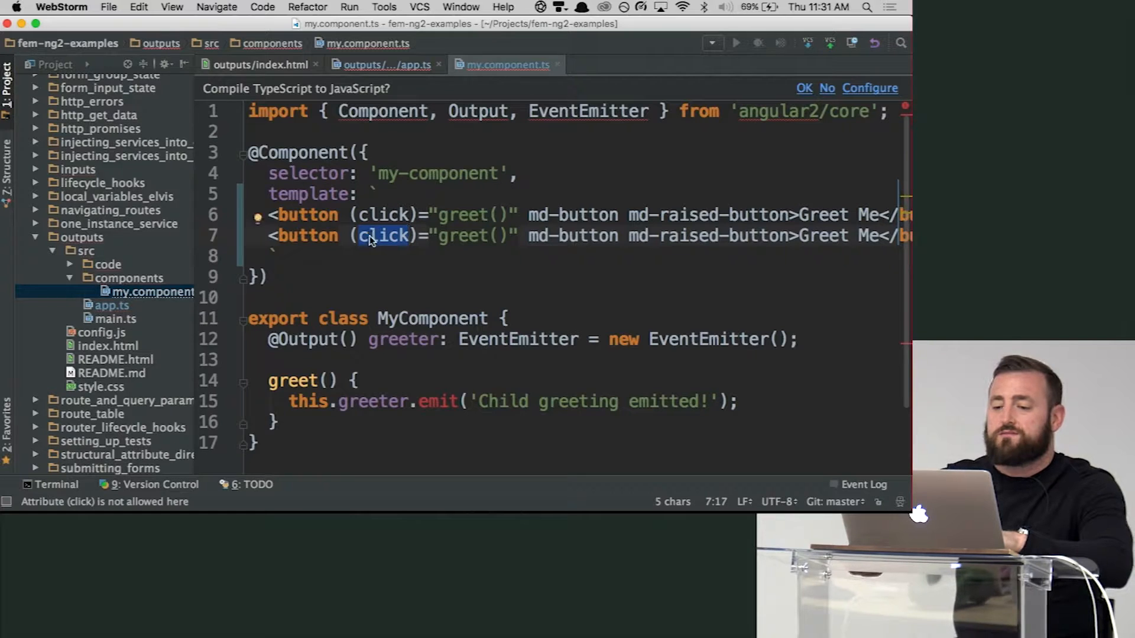
pyautogui.write('d')
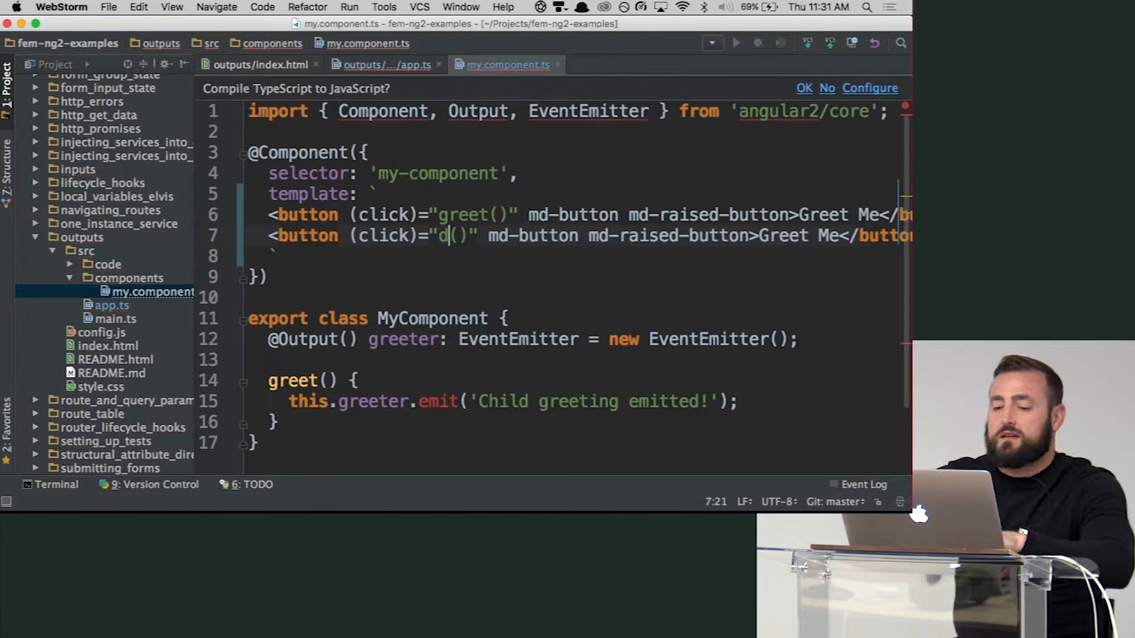
pyautogui.write('ance')
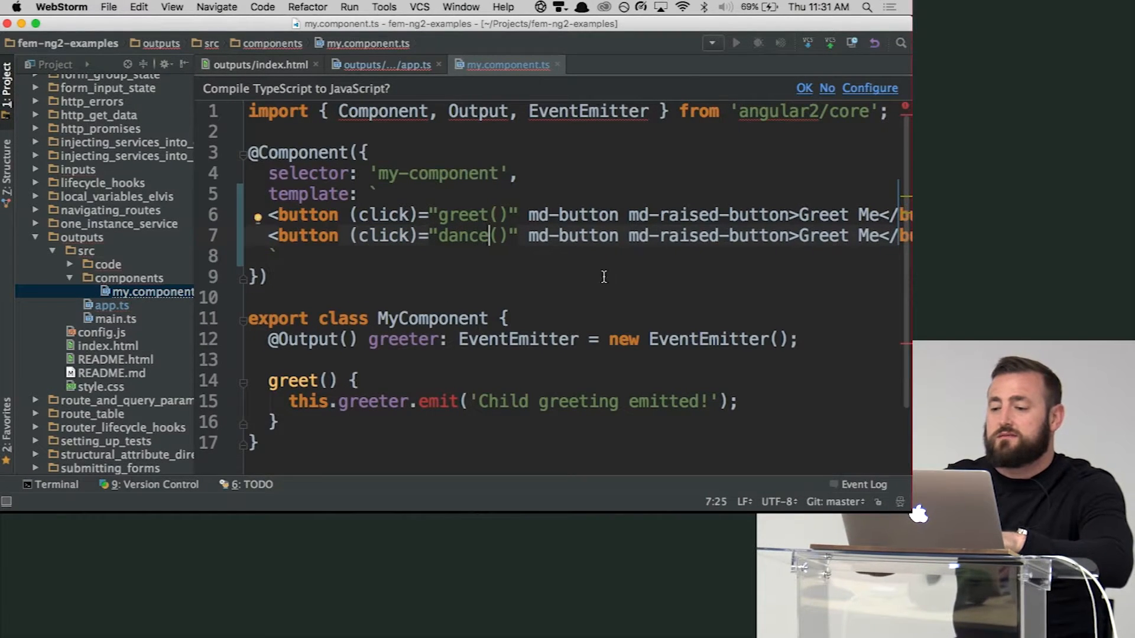
pyautogui.doubleClick(730, 235)
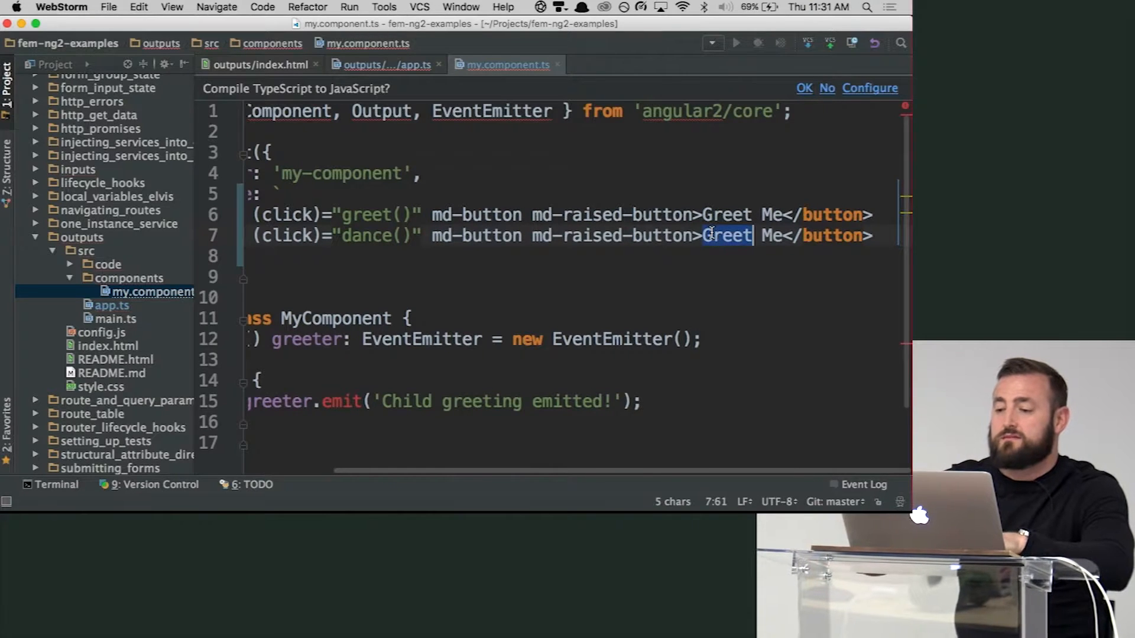
pyautogui.write('Danc')
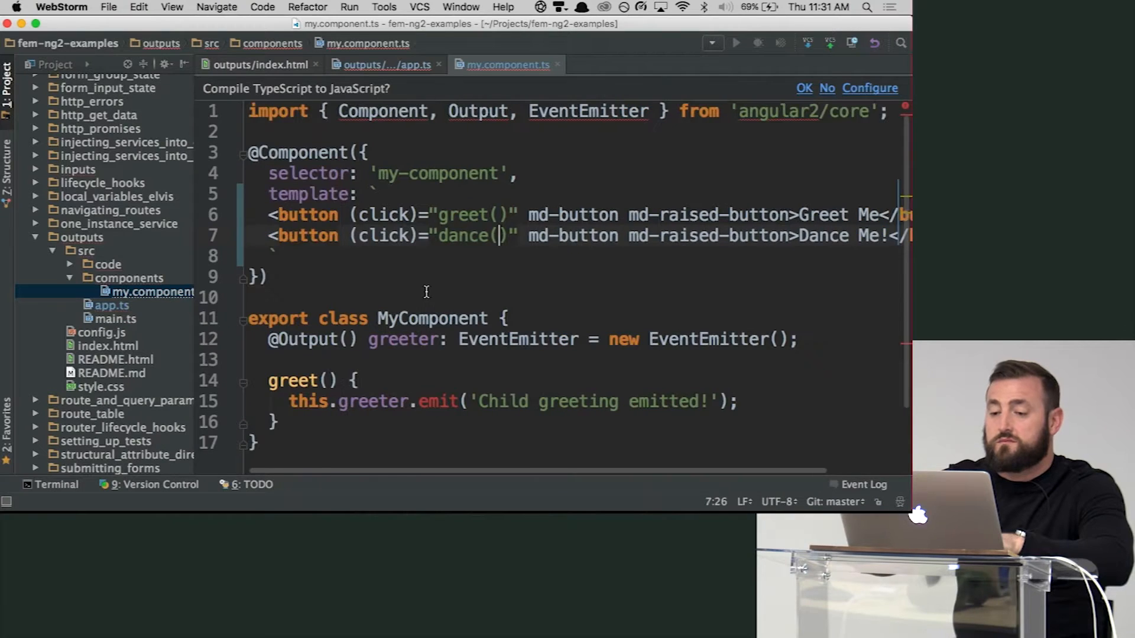
pyautogui.click(402, 339)
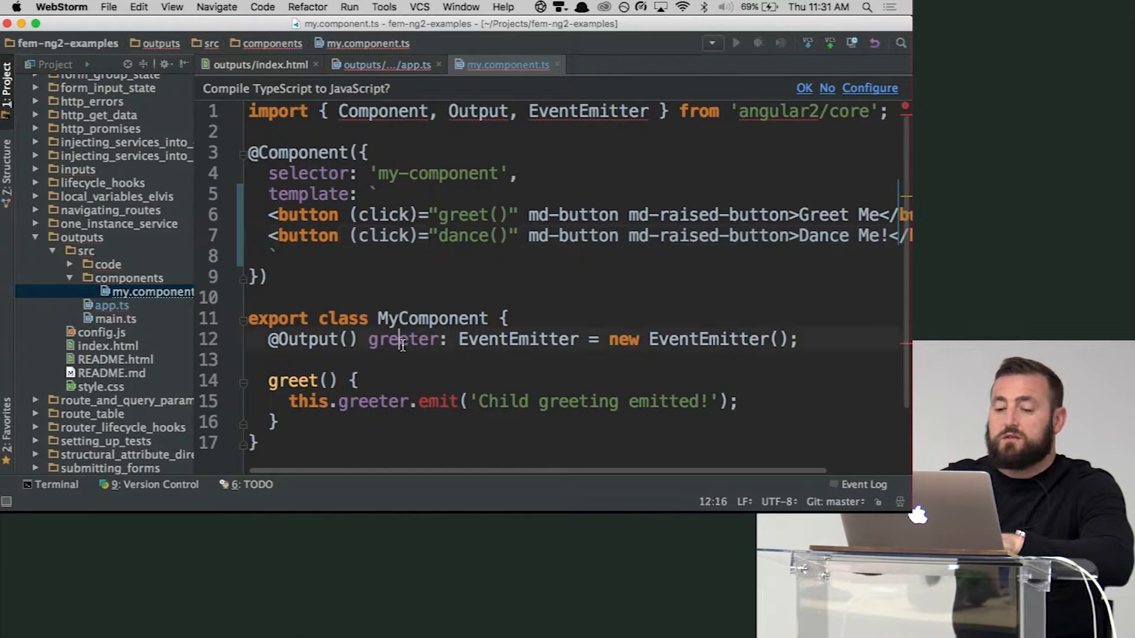
pyautogui.write('@Oup')
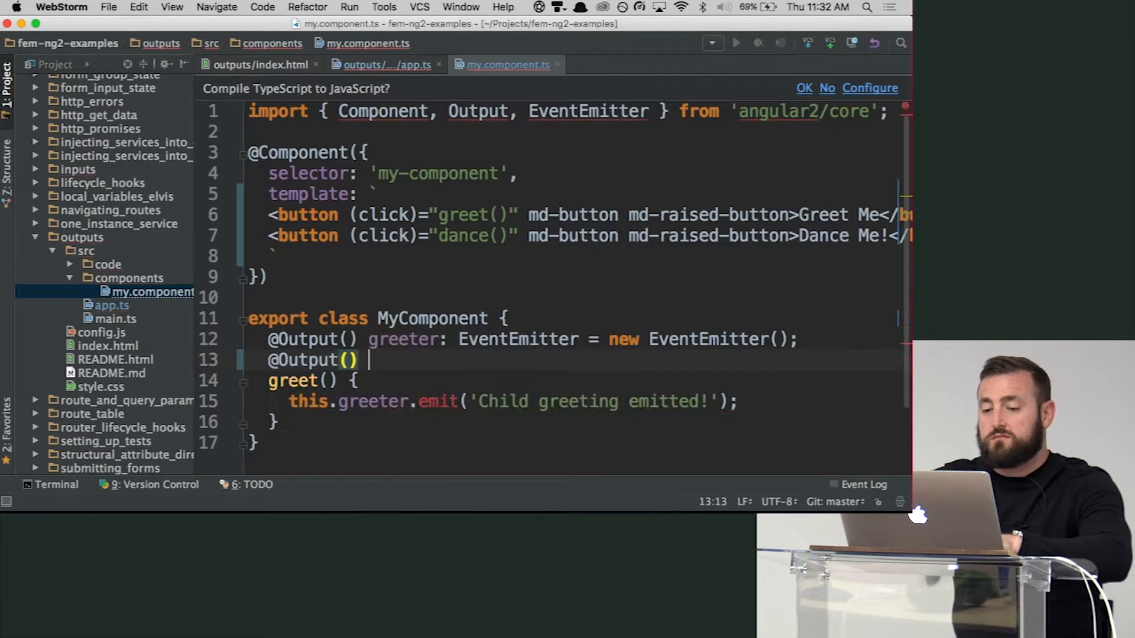
pyautogui.write('dancer: EventEmitter')
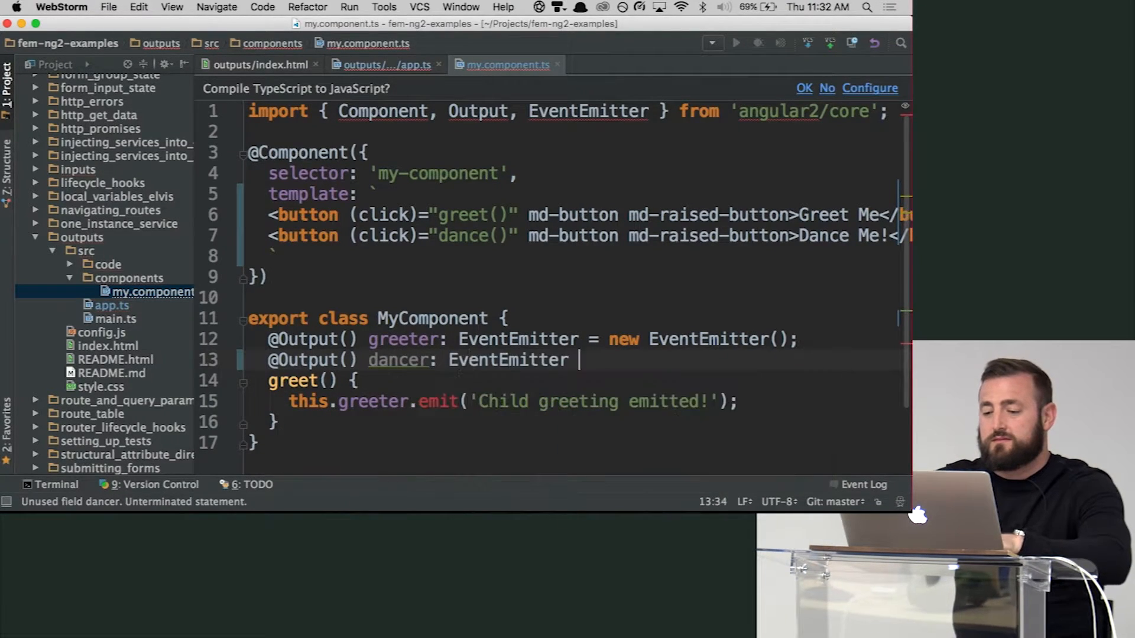
pyautogui.write('= new EventEmitter();')
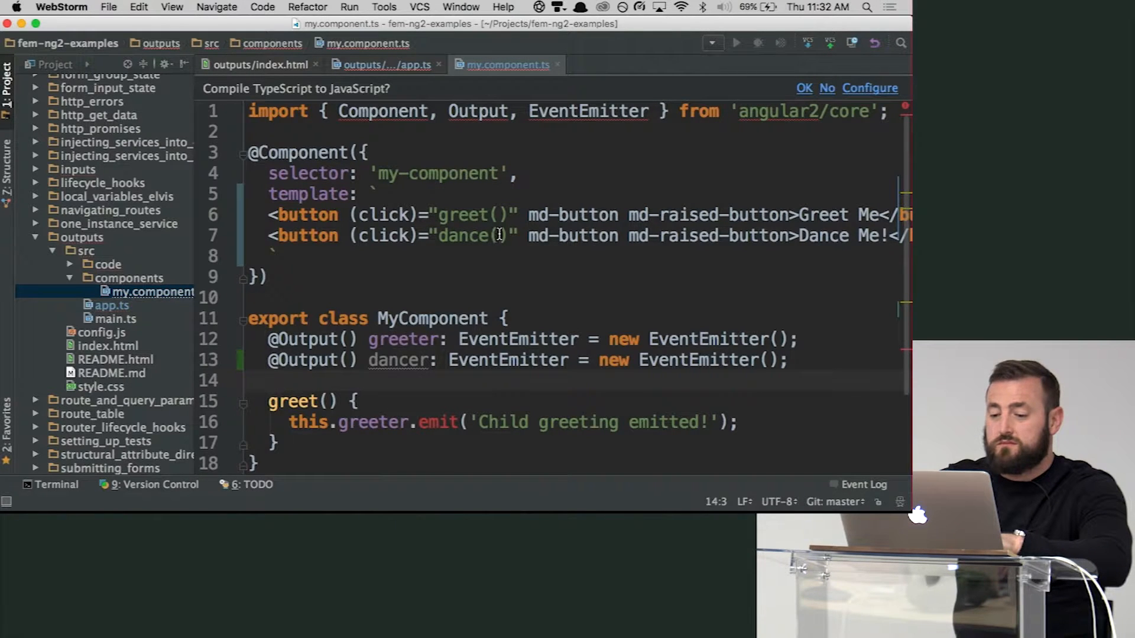
pyautogui.click(498, 235)
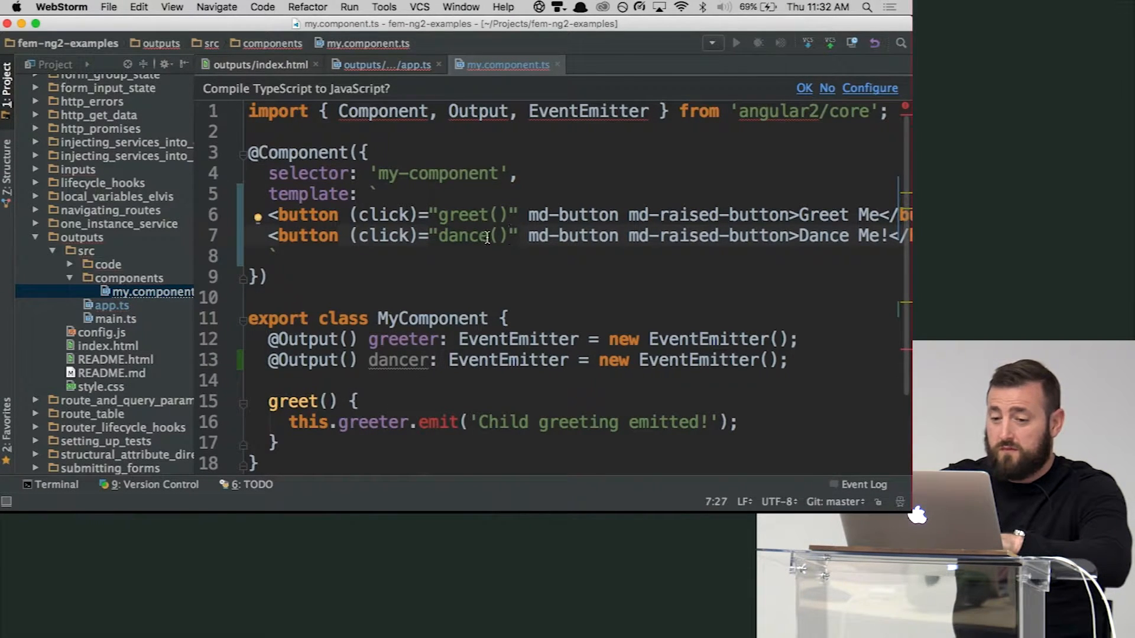
pyautogui.click(477, 359)
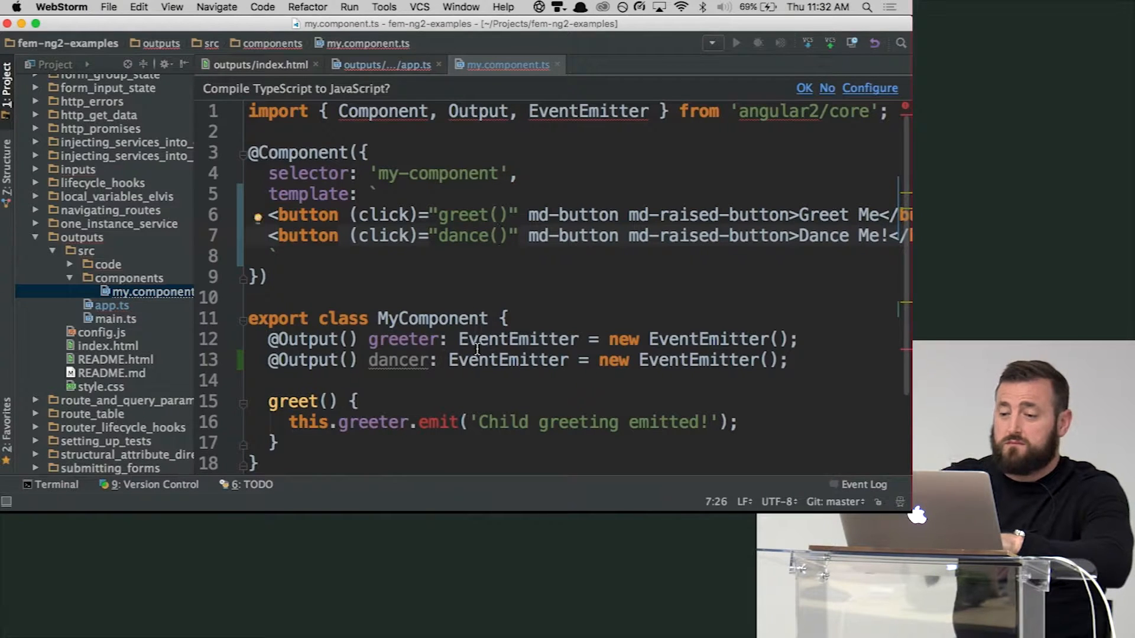
# Replace the button's dance() handler with dancer.emit('robot')
pyautogui.doubleClick(473, 236)
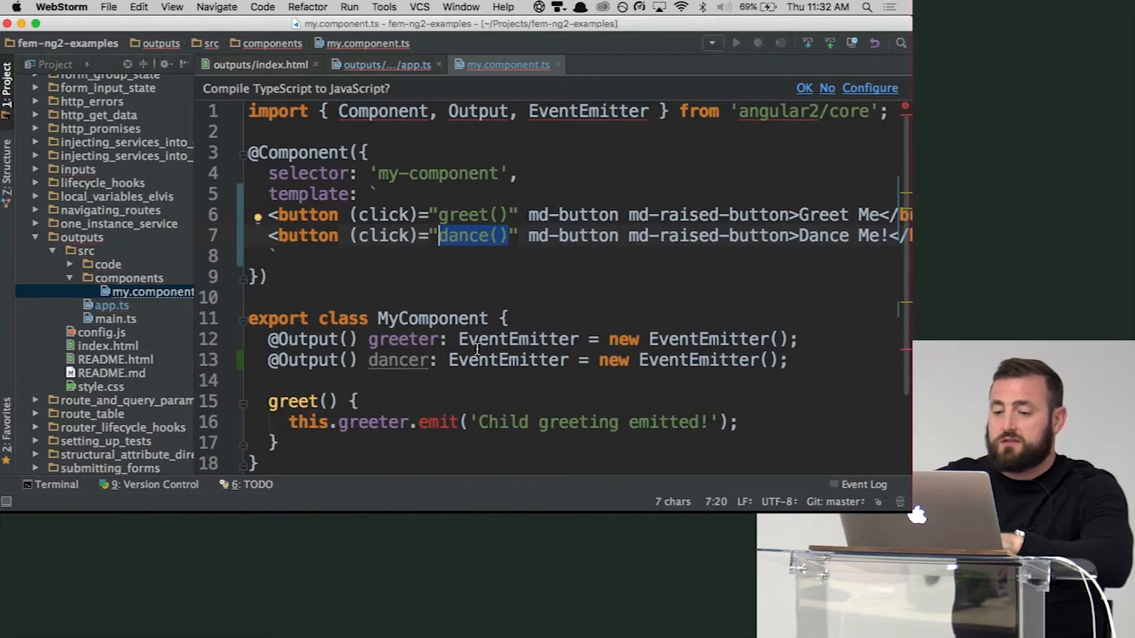
pyautogui.write('dancer')
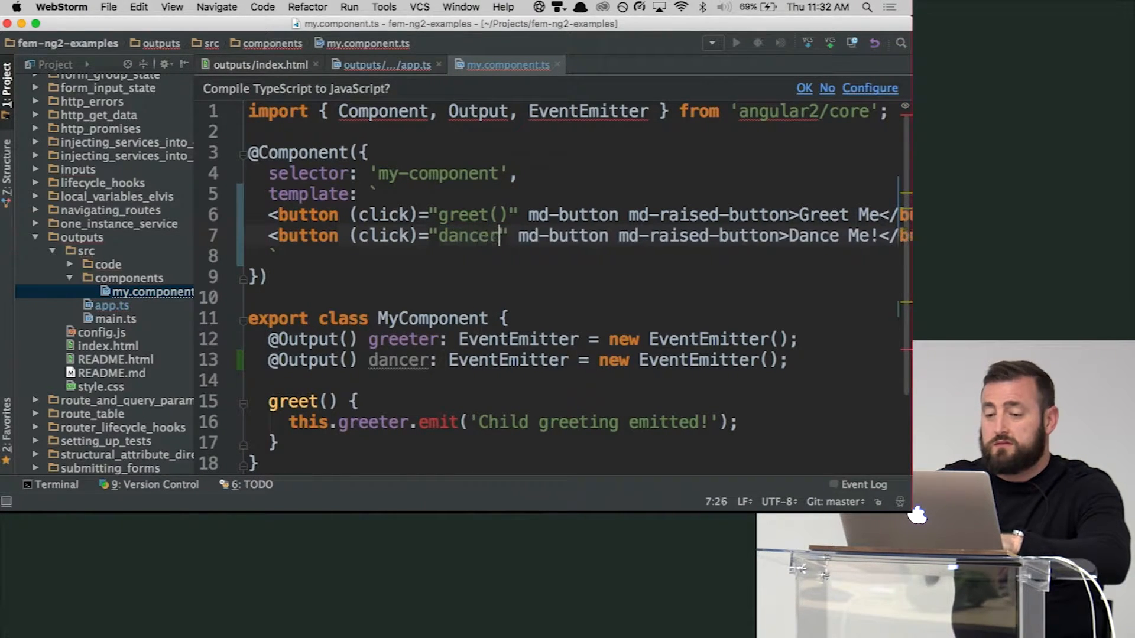
pyautogui.write(".emit('")
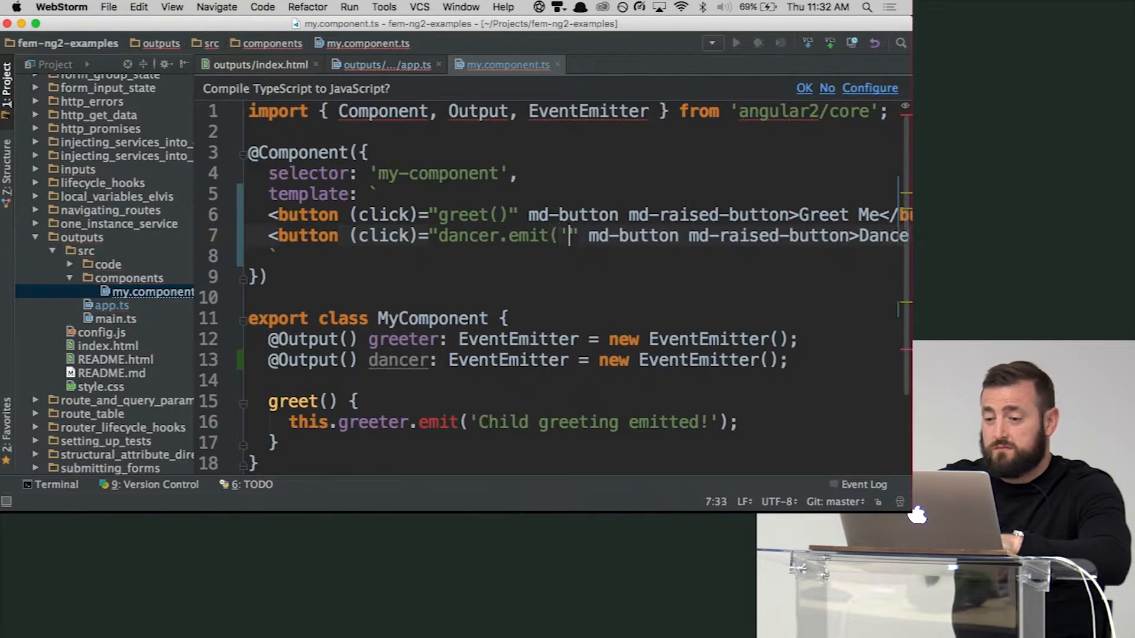
pyautogui.write('rob')
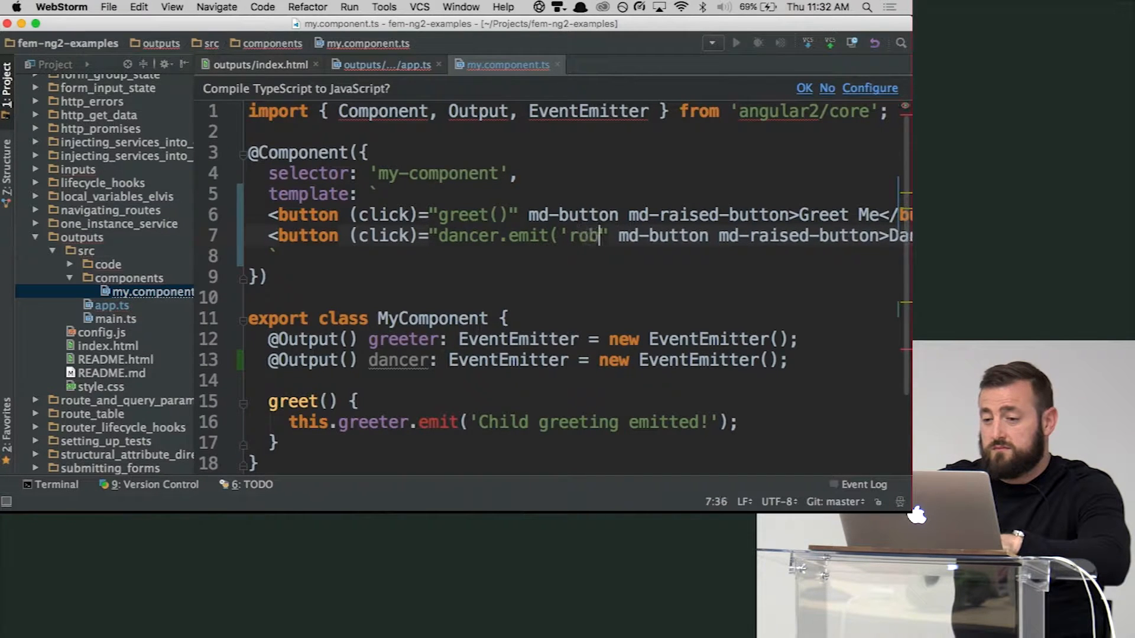
pyautogui.write("ot')")
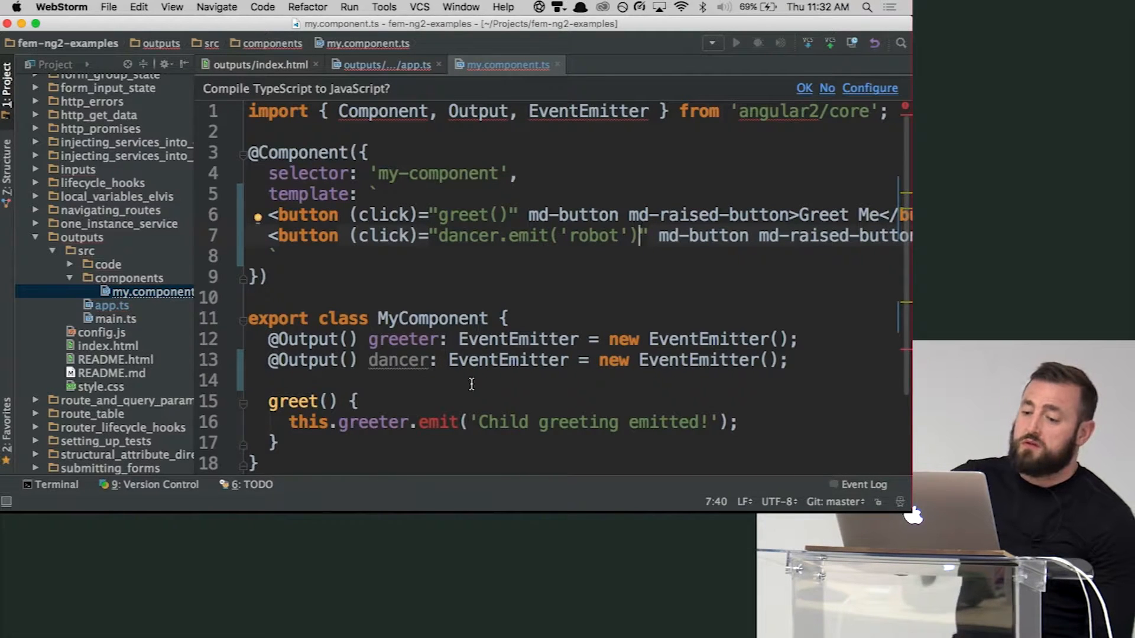
pyautogui.click(449, 422)
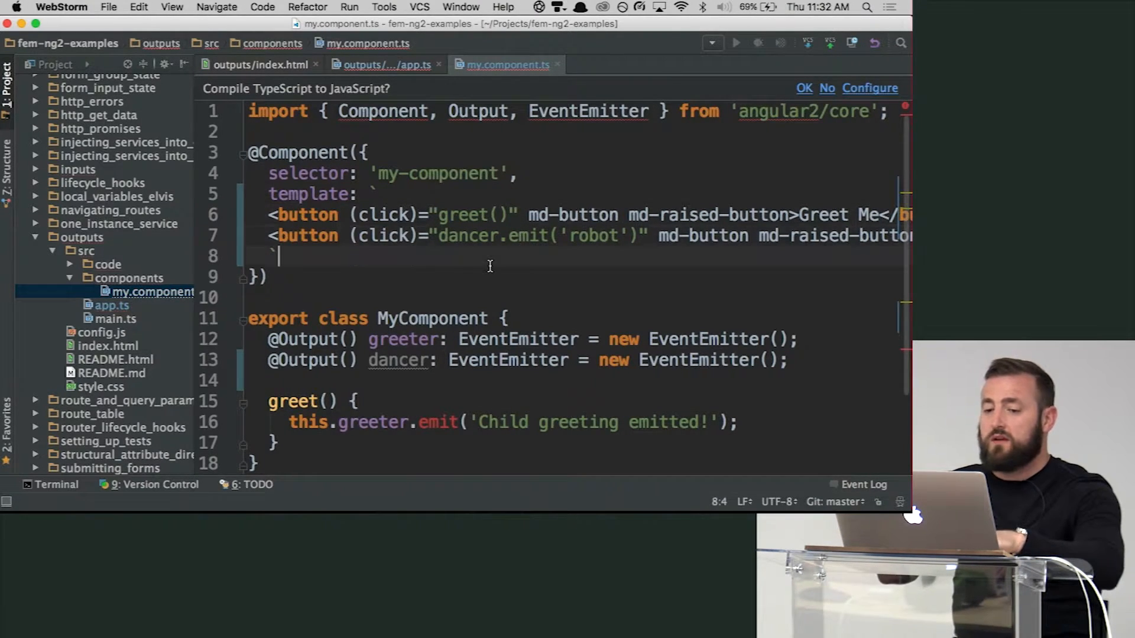
pyautogui.click(488, 235)
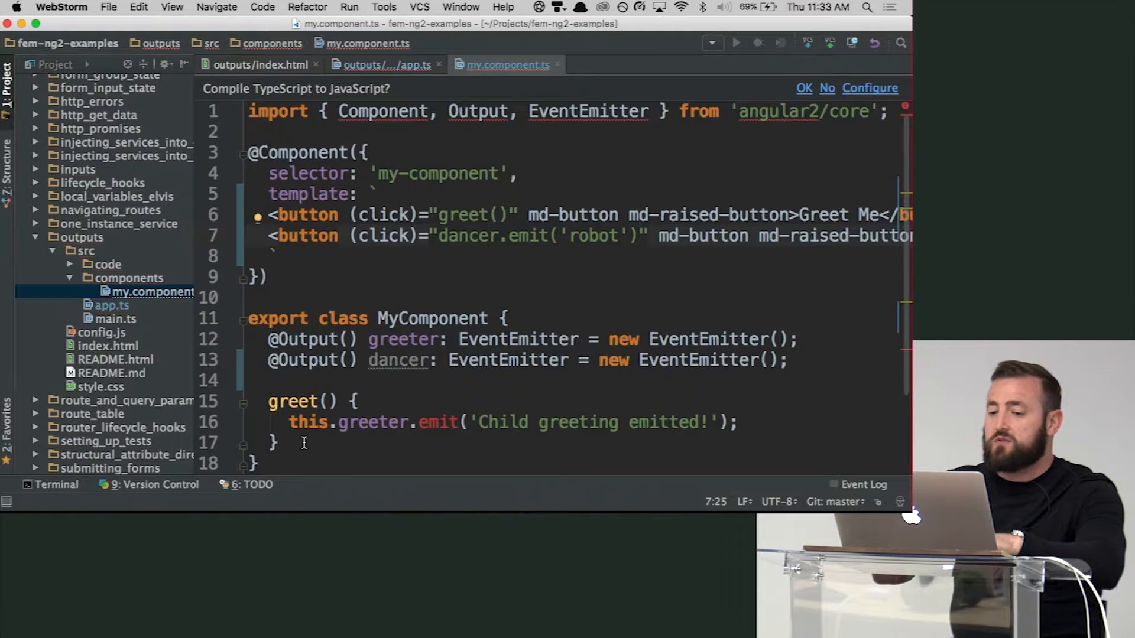
pyautogui.click(278, 444)
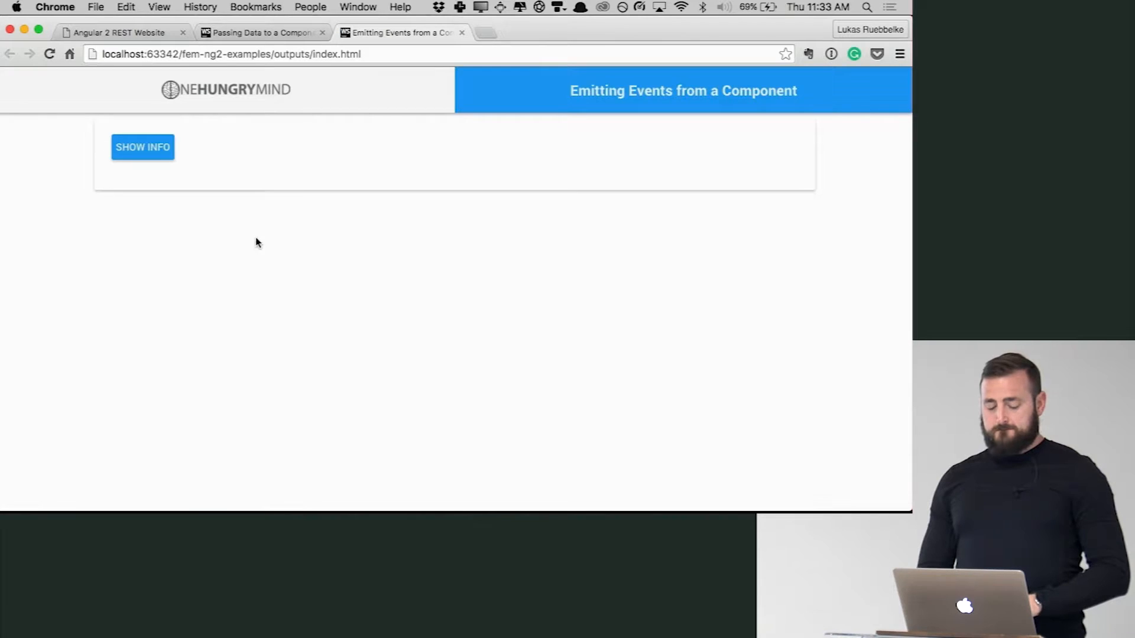
# Scroll to the Output panel in Chrome and try the Dance Me button
pyautogui.scroll(-3)
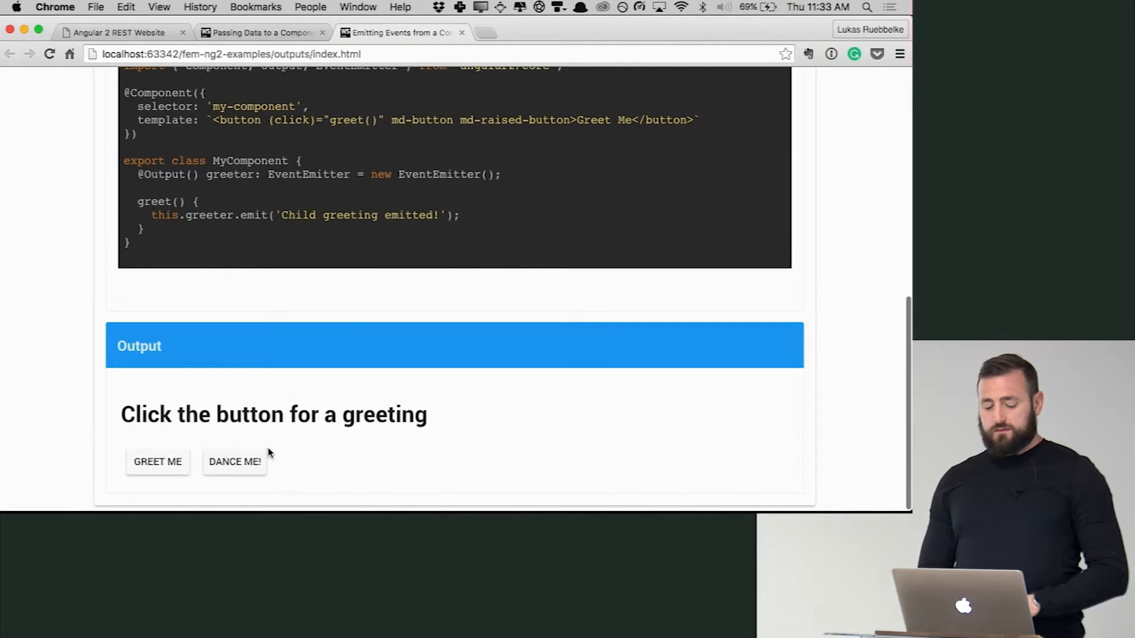
pyautogui.moveTo(234, 463)
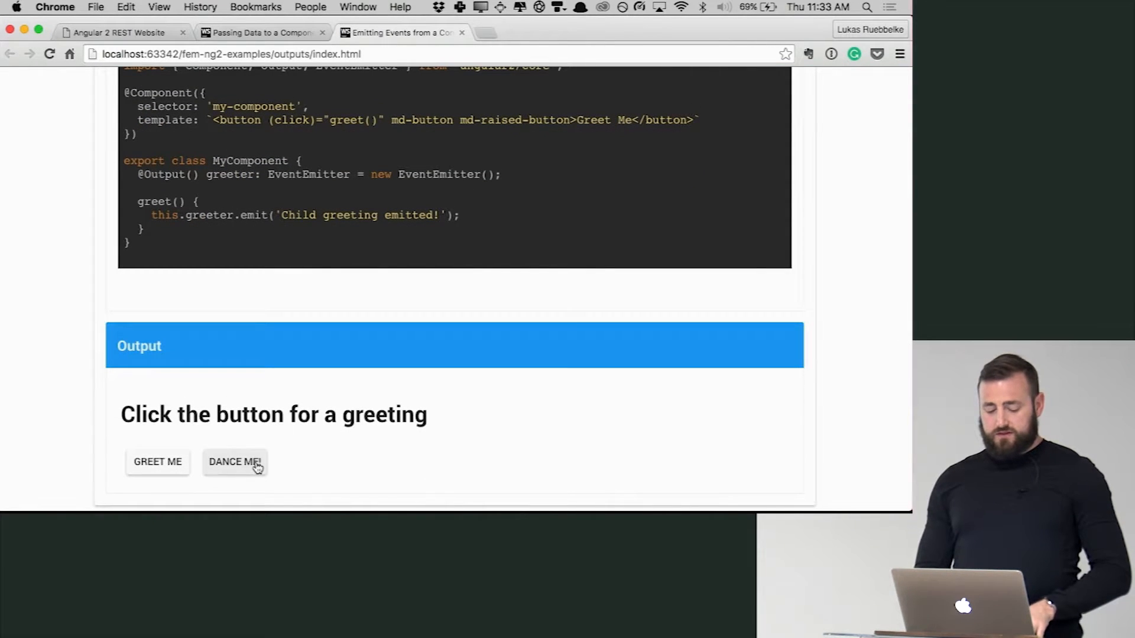
pyautogui.press('F12')
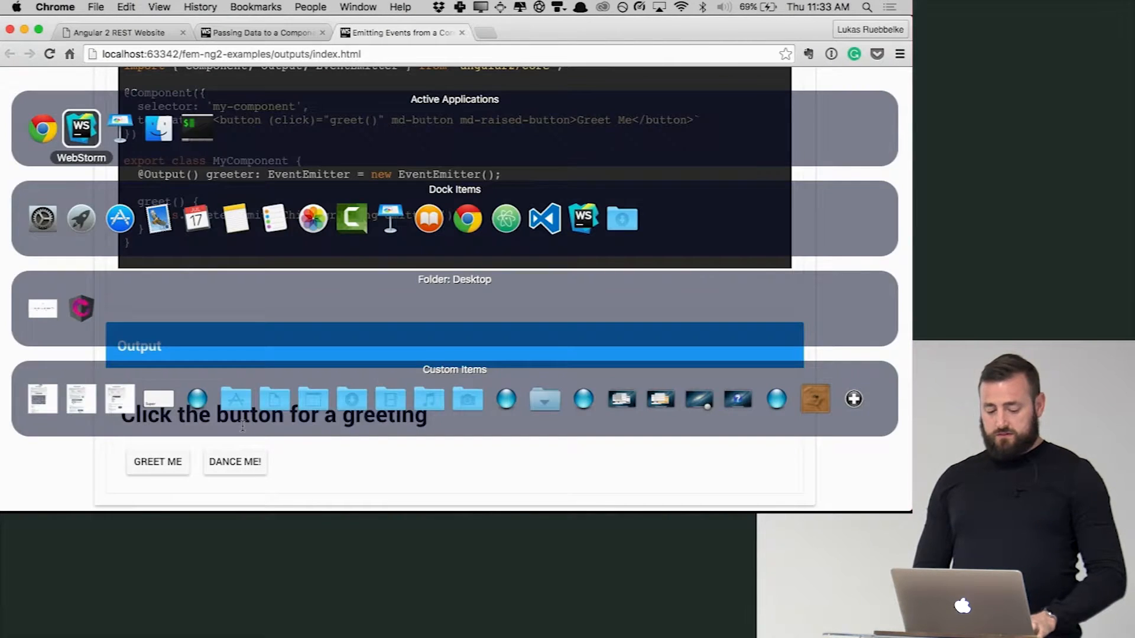
# Switch to app.ts and scroll up to the my-component tag
pyautogui.click(583, 219)
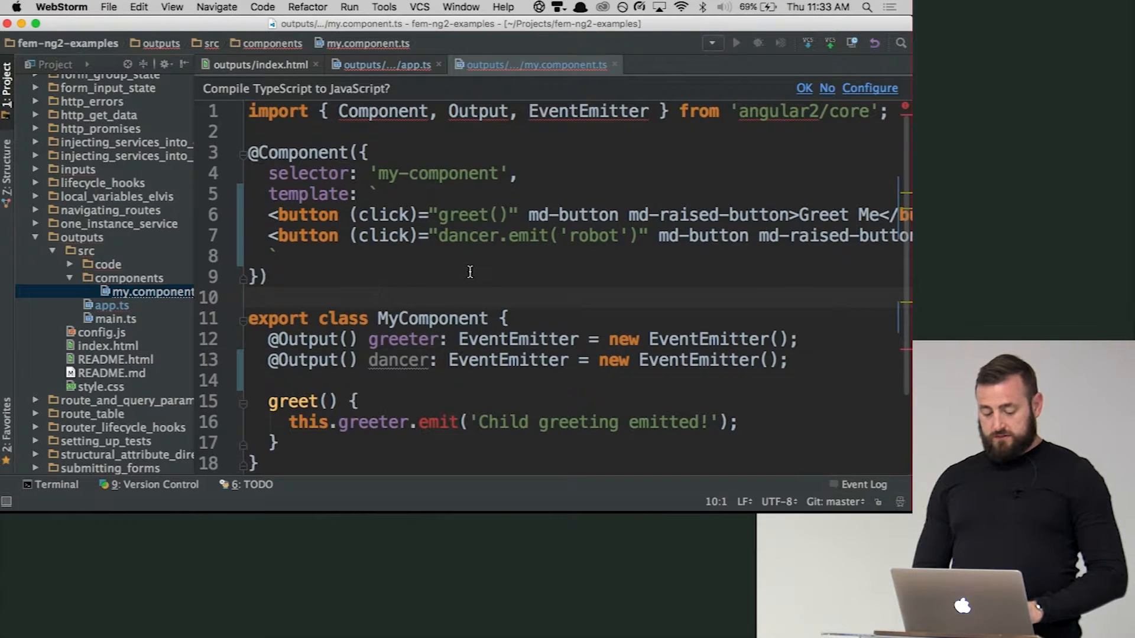
pyautogui.moveTo(398, 361)
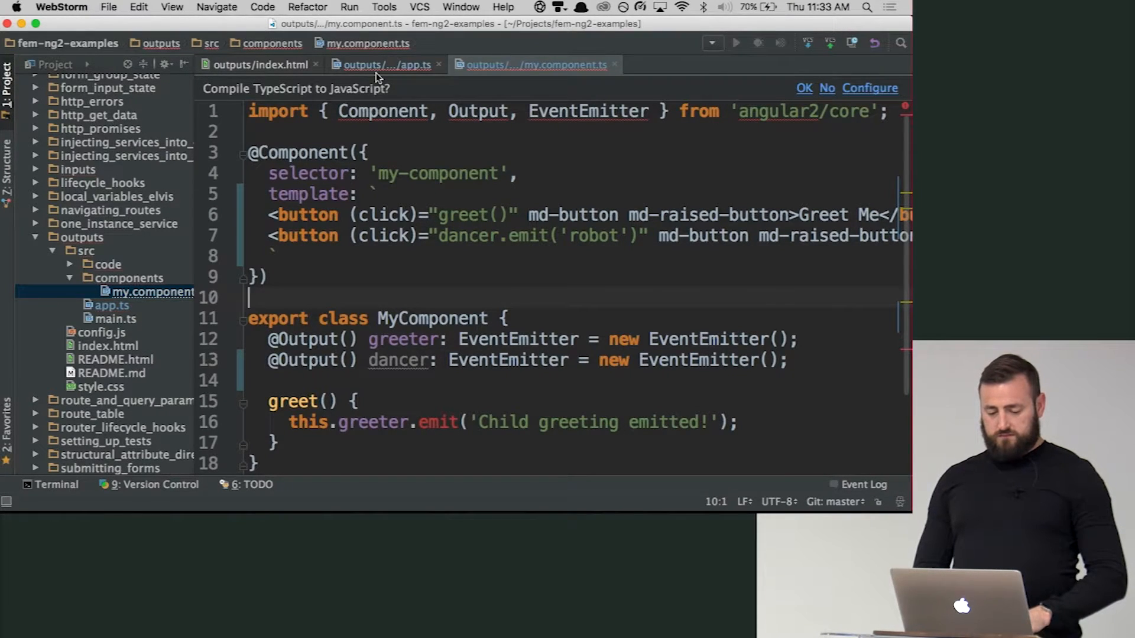
pyautogui.click(388, 64)
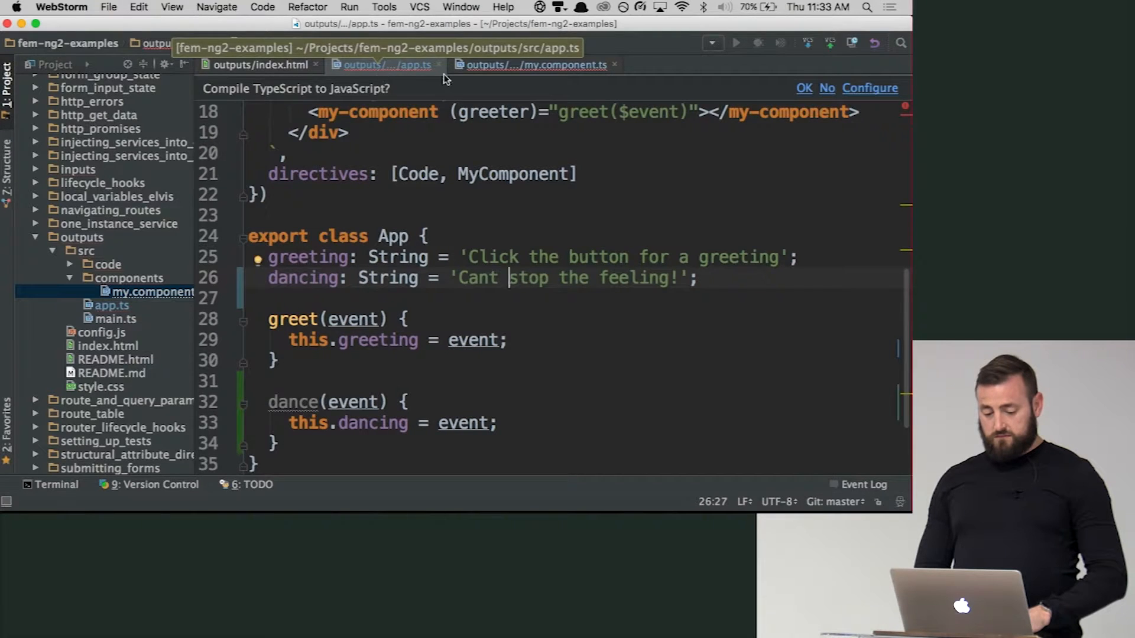
pyautogui.click(535, 63)
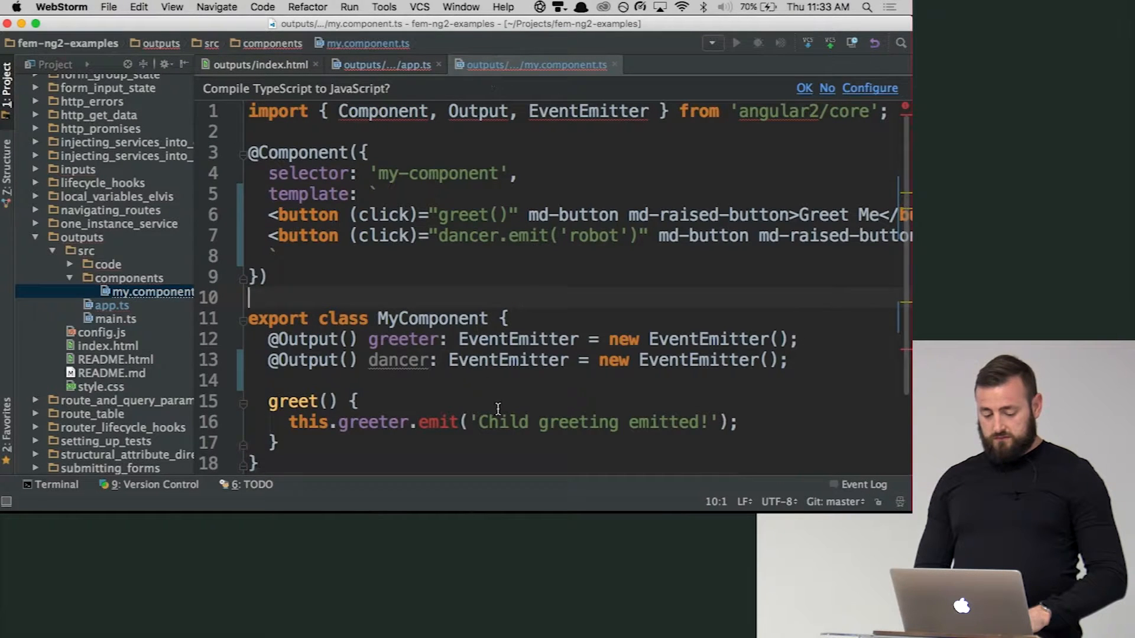
pyautogui.moveTo(498, 287)
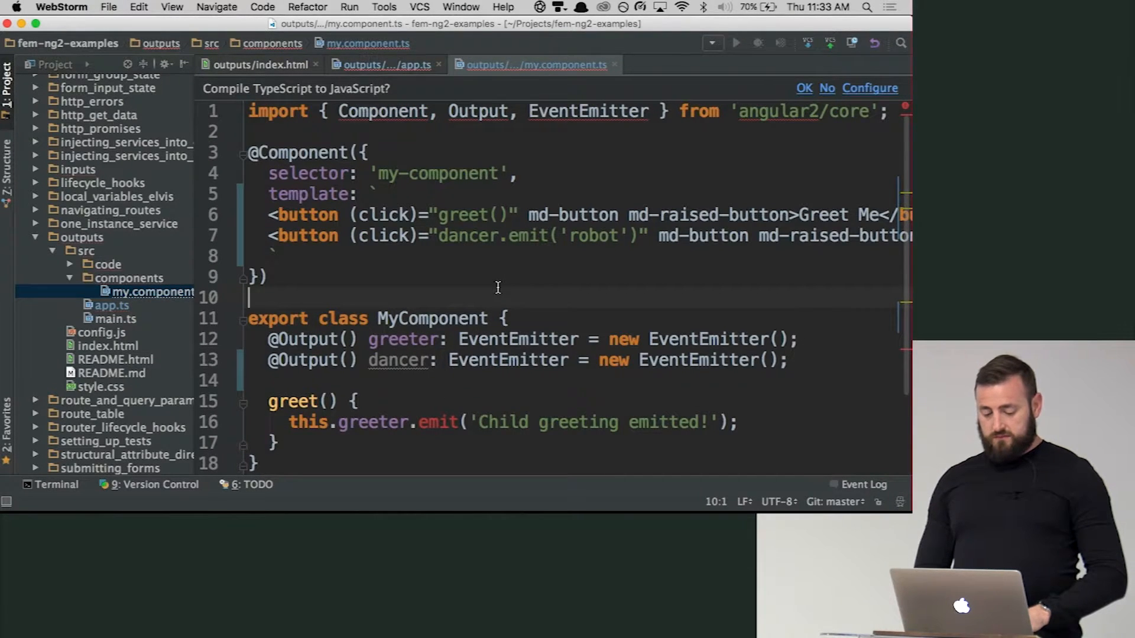
pyautogui.click(384, 64)
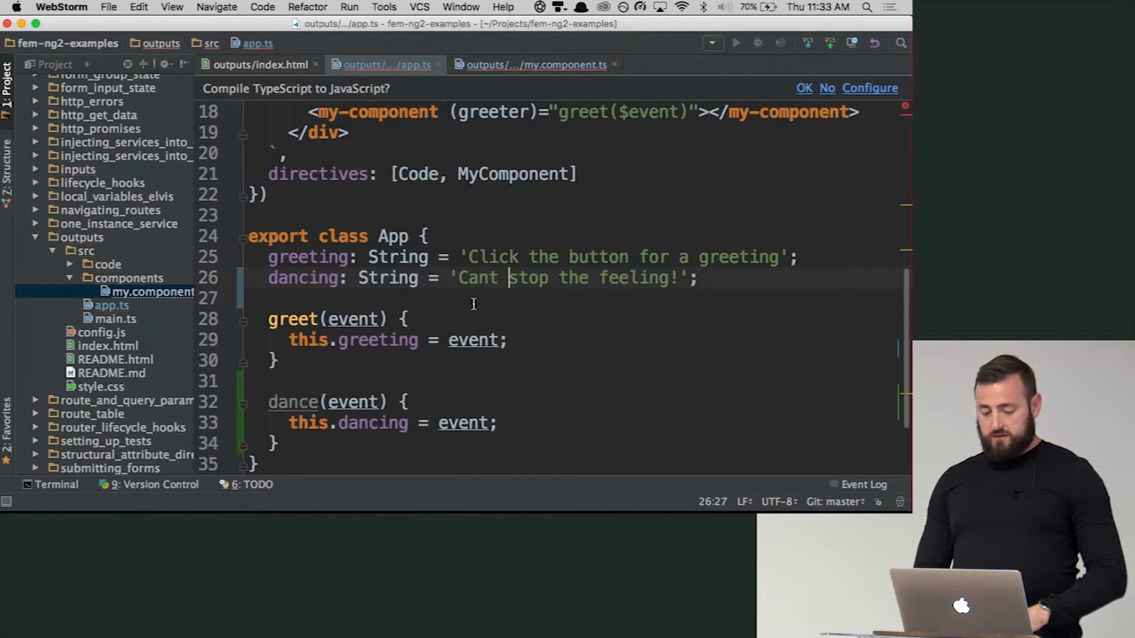
pyautogui.scroll(3)
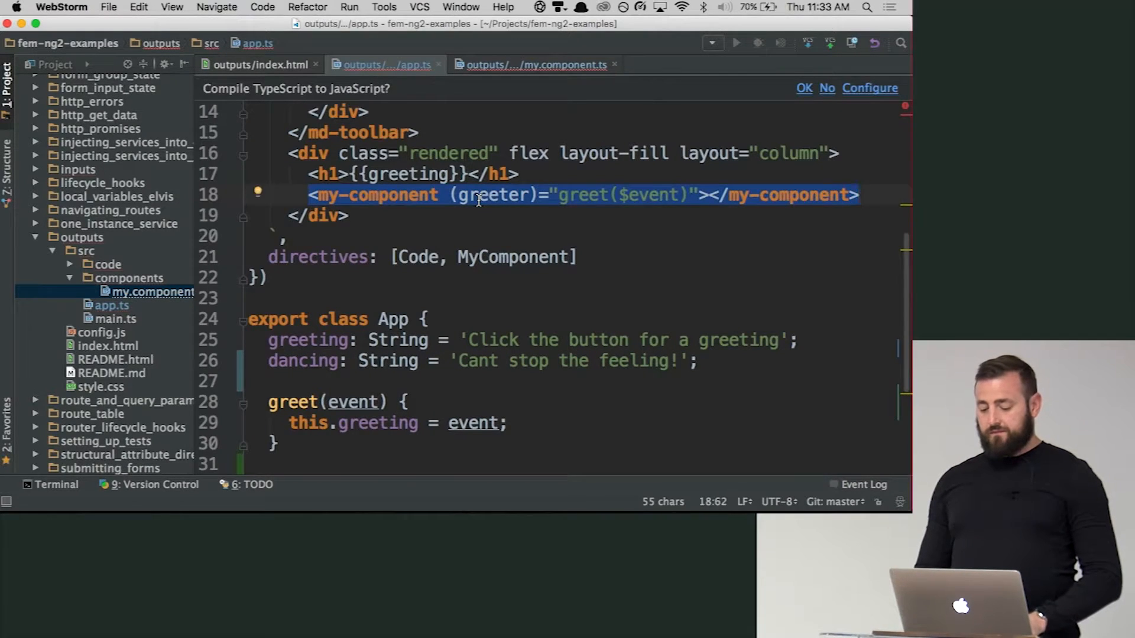
# Add (dancer)="dance($event)" to the my-component tag on its own line
pyautogui.click(778, 195)
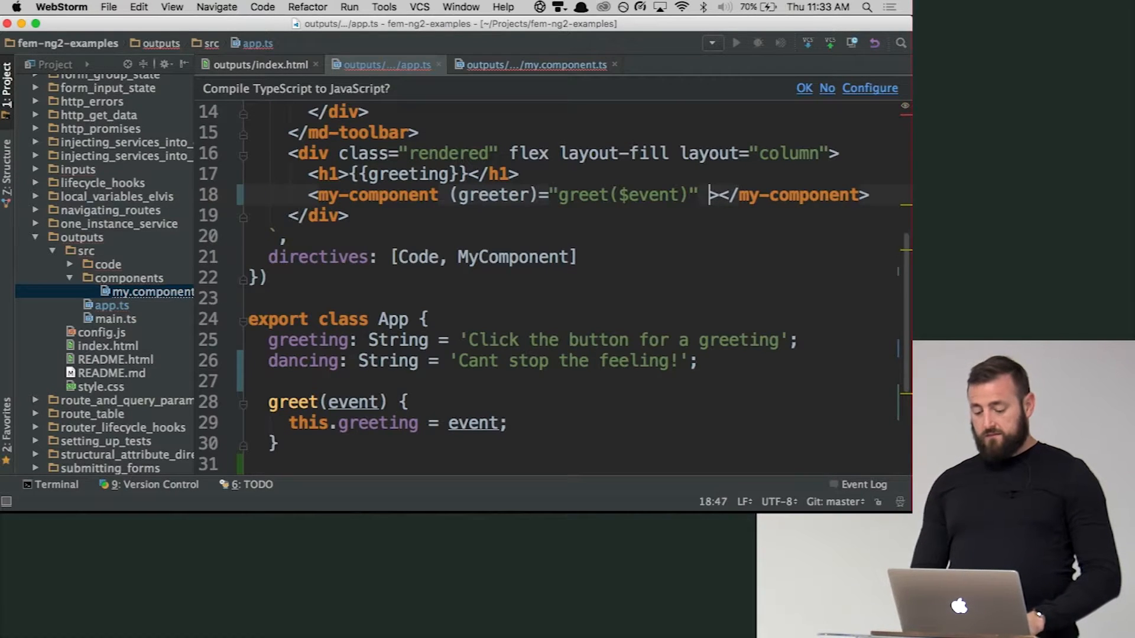
pyautogui.write('(danc')
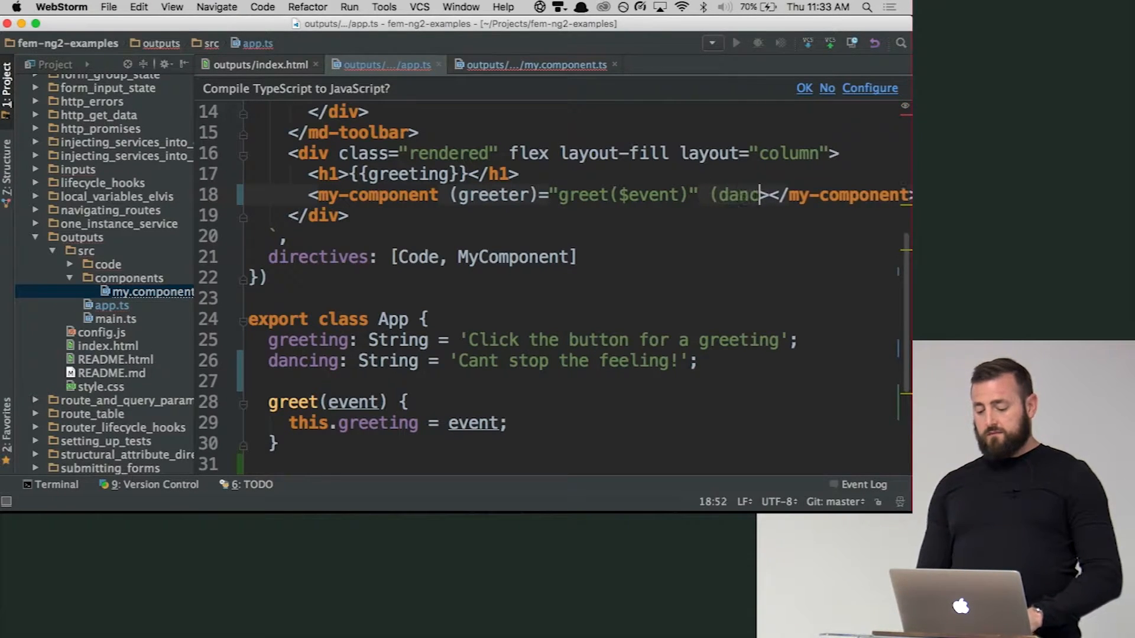
pyautogui.write('er)-')
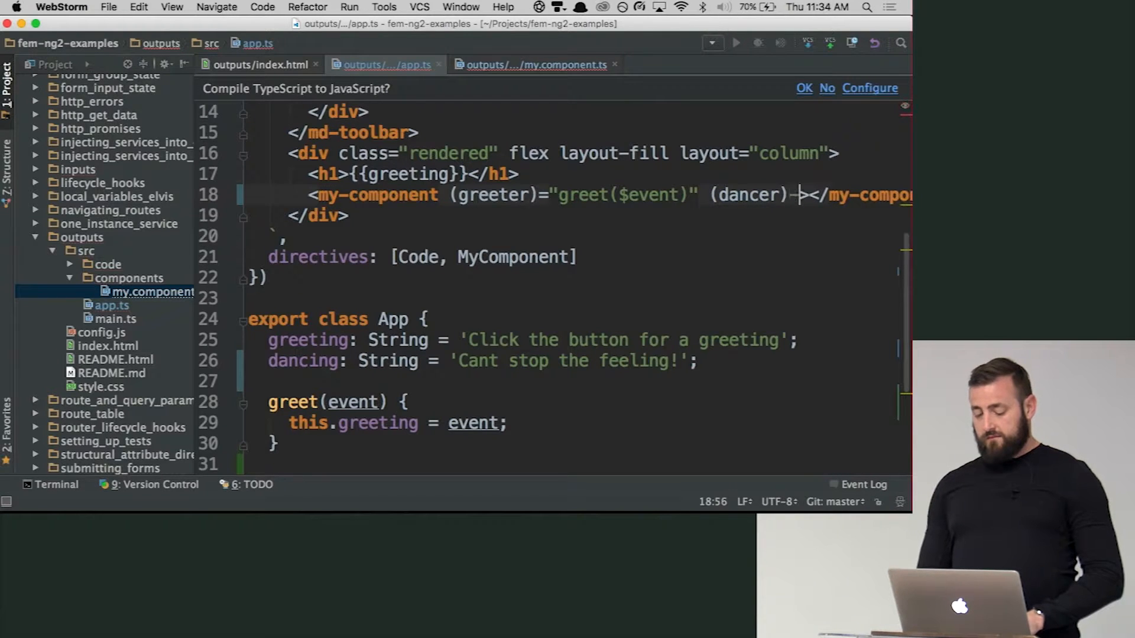
pyautogui.write('=""')
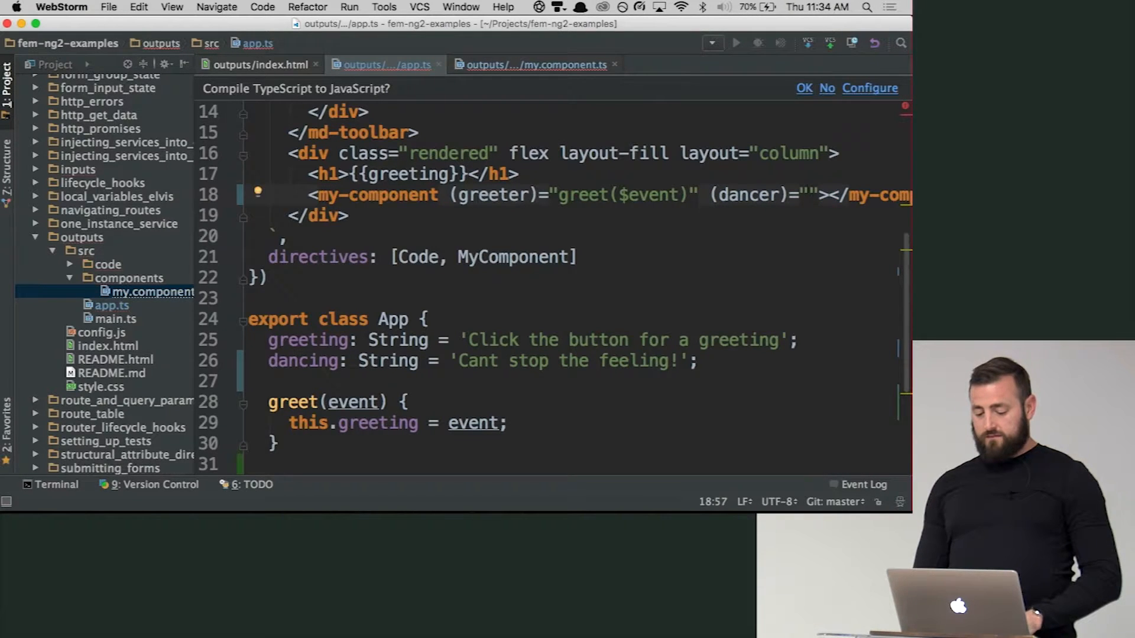
pyautogui.write('dance')
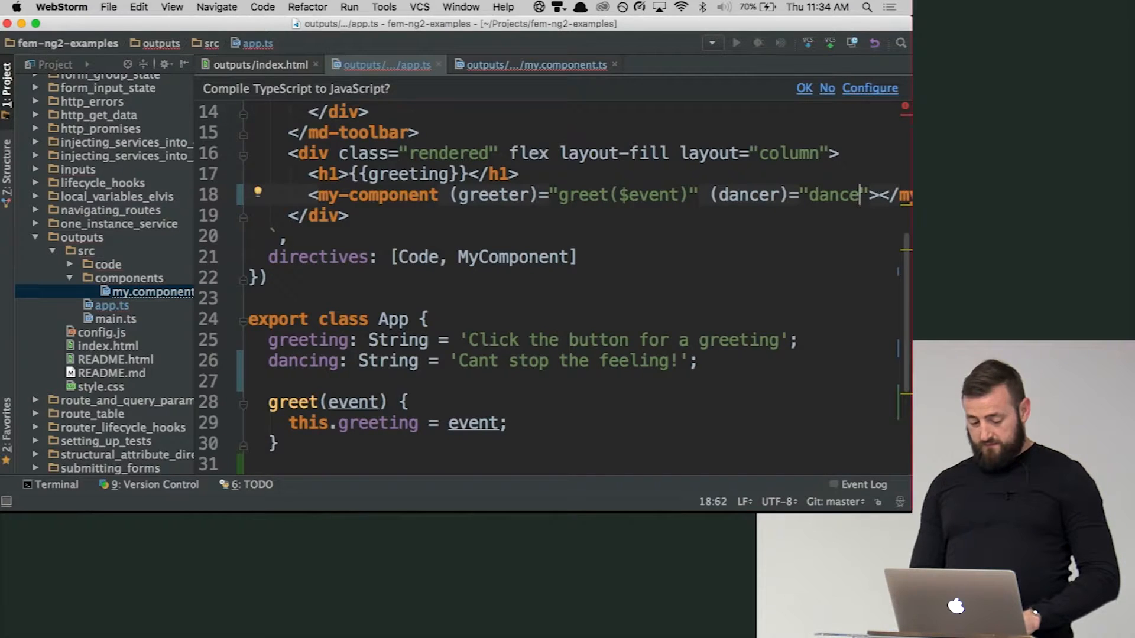
pyautogui.scroll(-3)
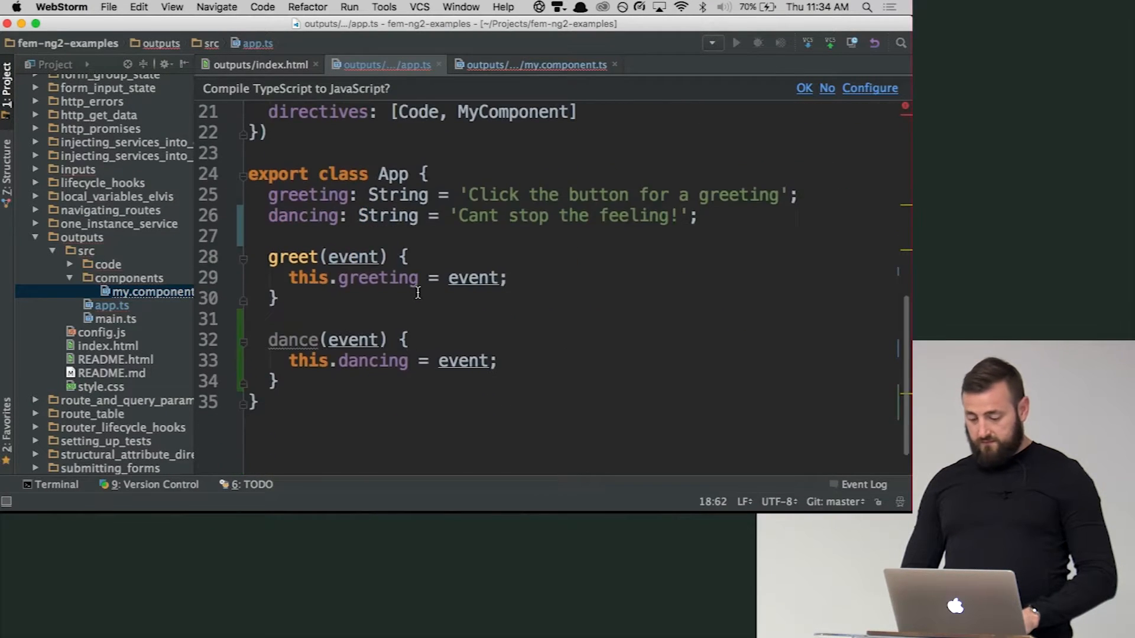
pyautogui.scroll(3)
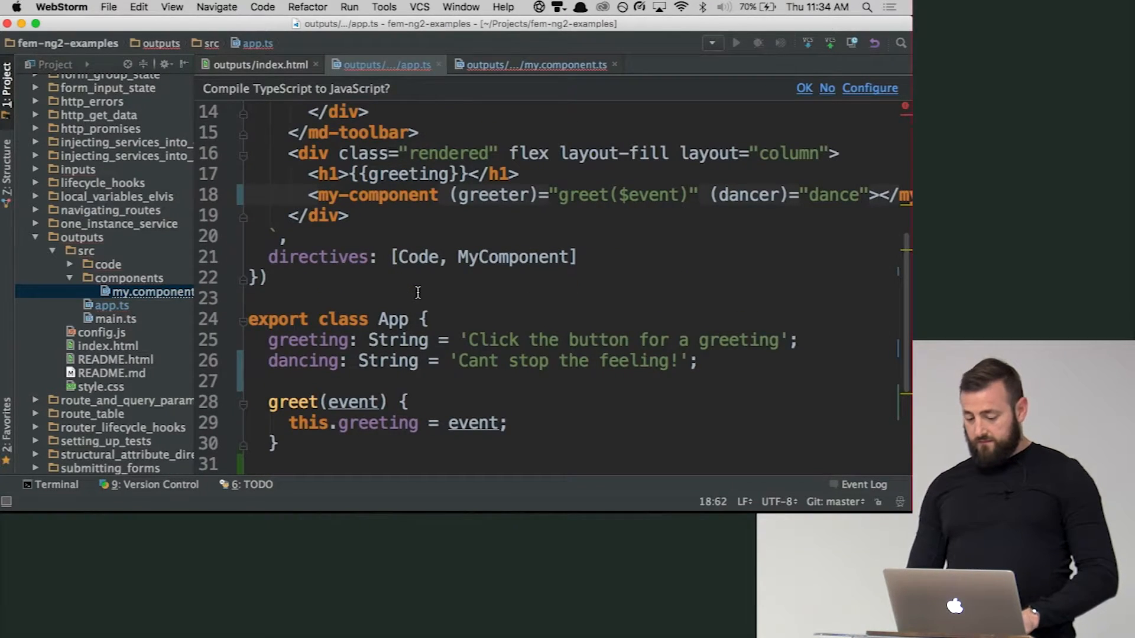
pyautogui.write('($')
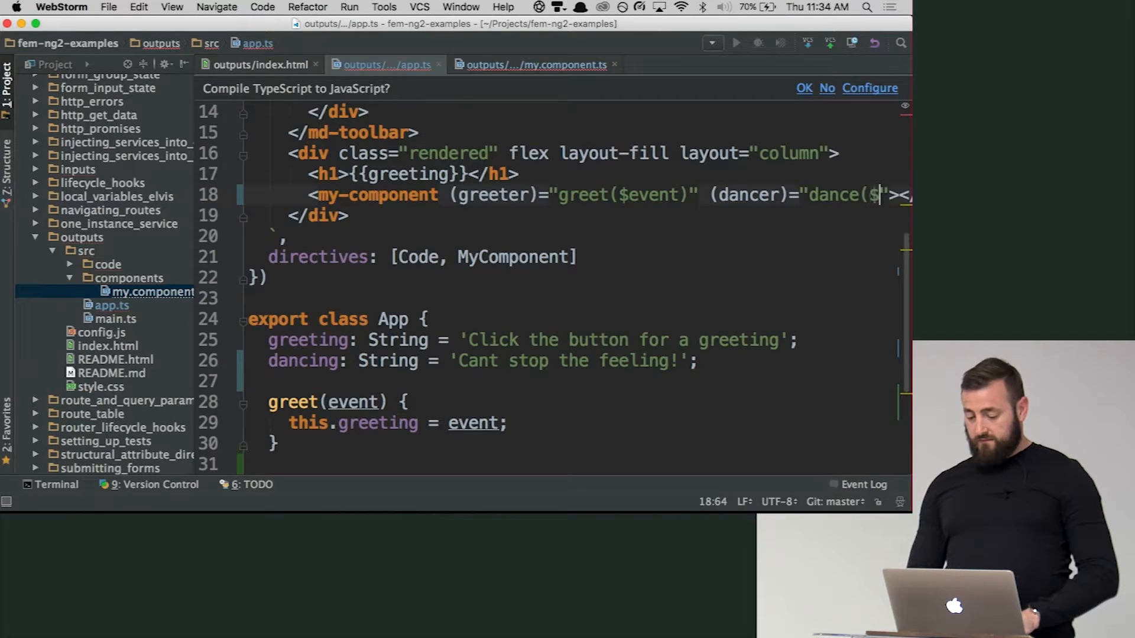
pyautogui.write('event)"></my-component>')
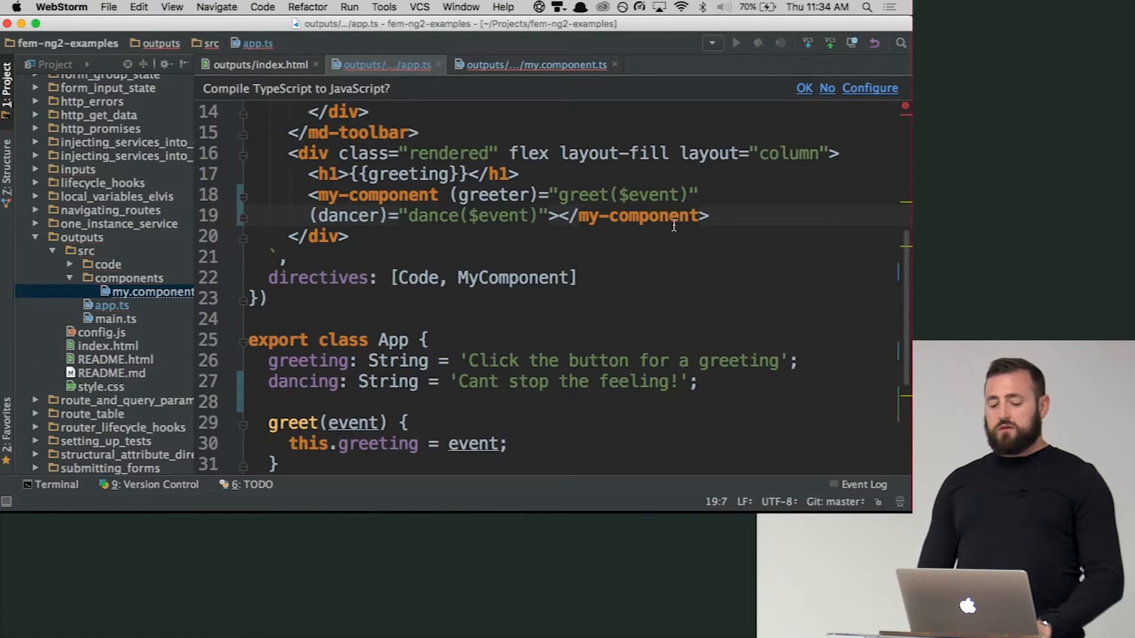
pyautogui.click(354, 215)
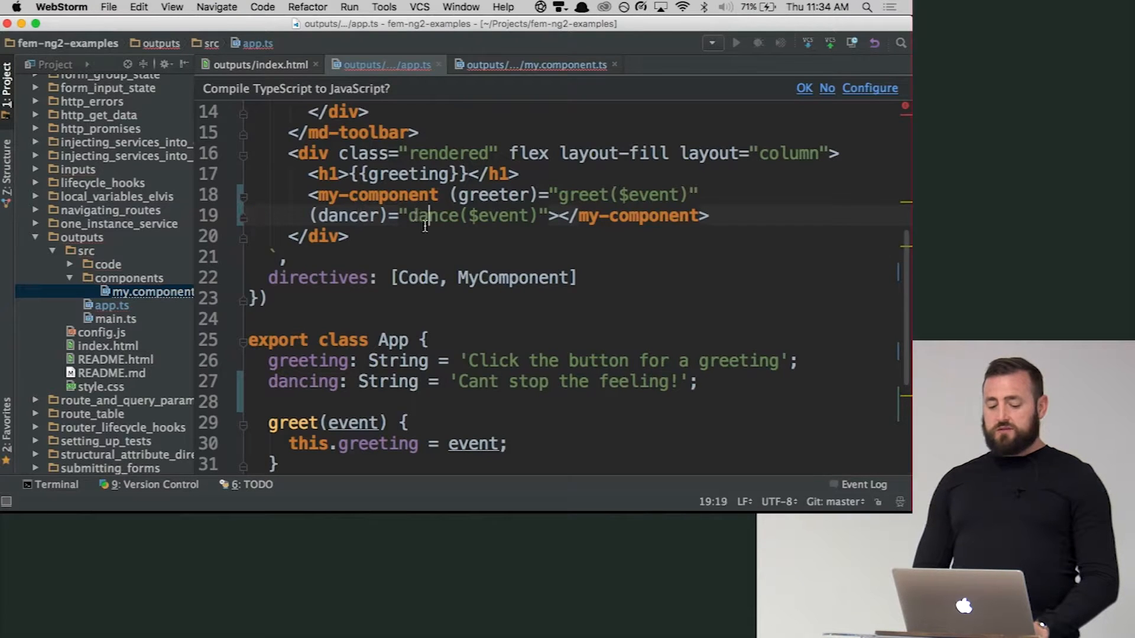
pyautogui.scroll(-3)
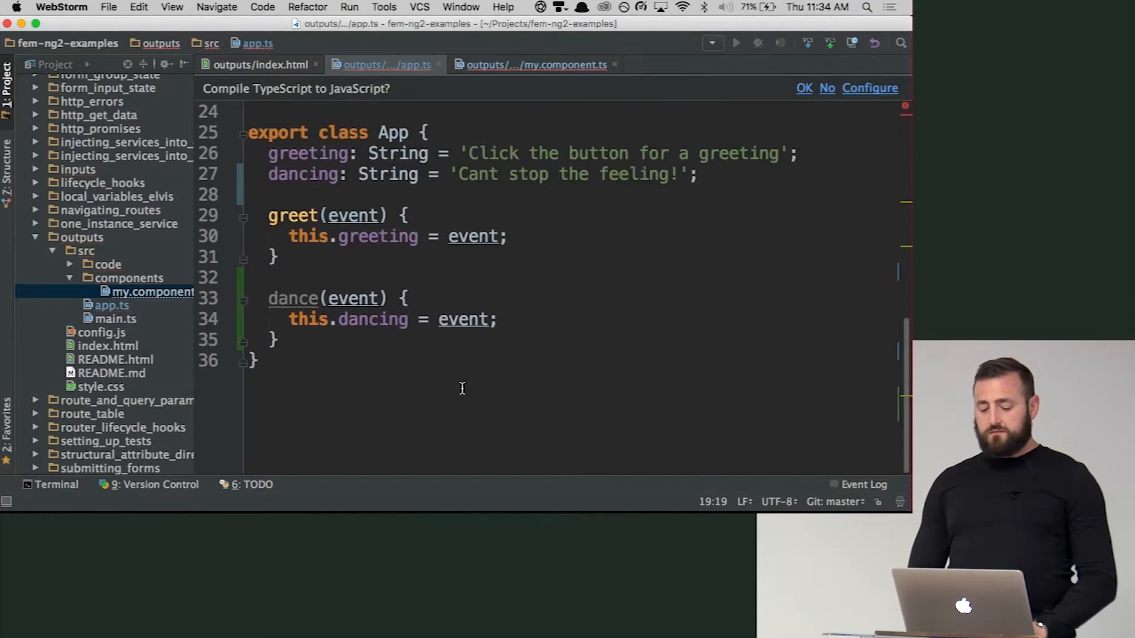
pyautogui.click(440, 319)
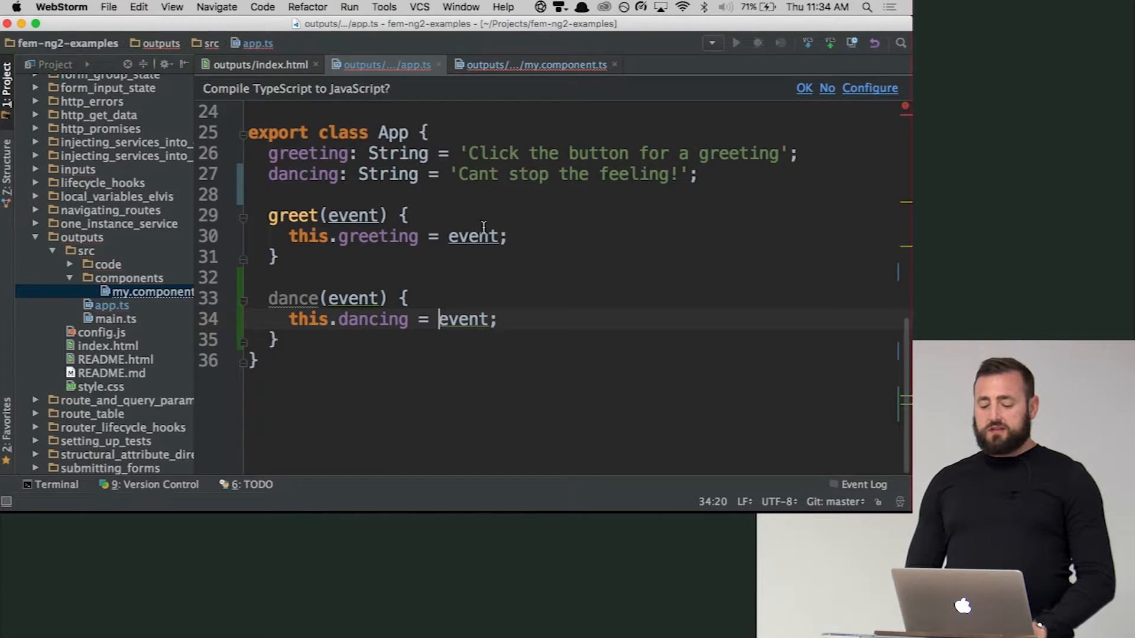
pyautogui.scroll(3)
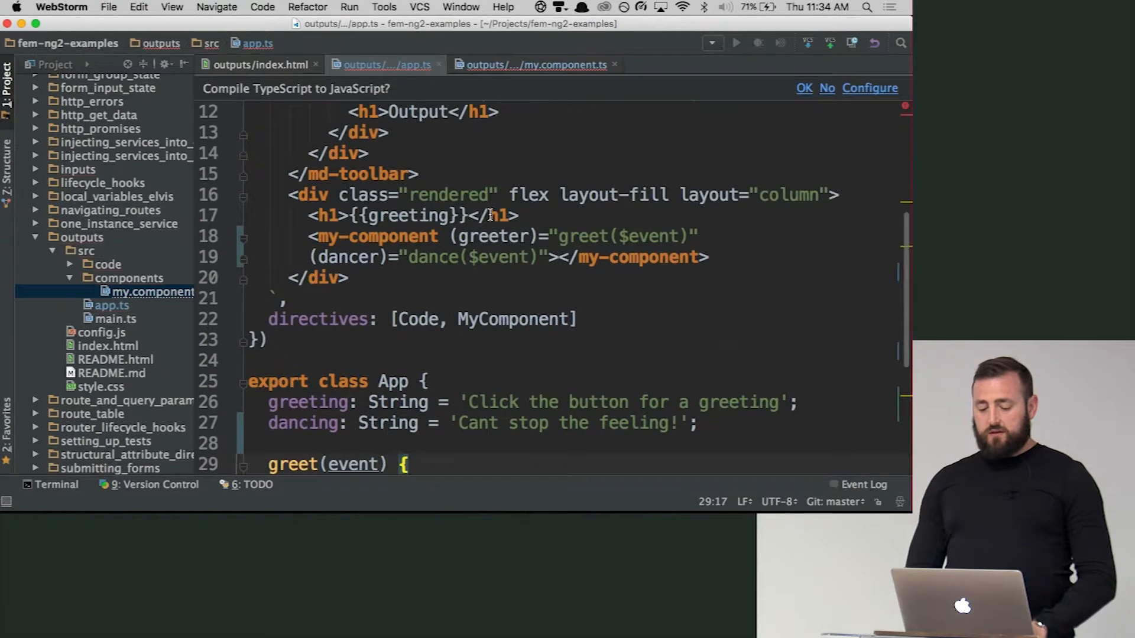
pyautogui.scroll(3)
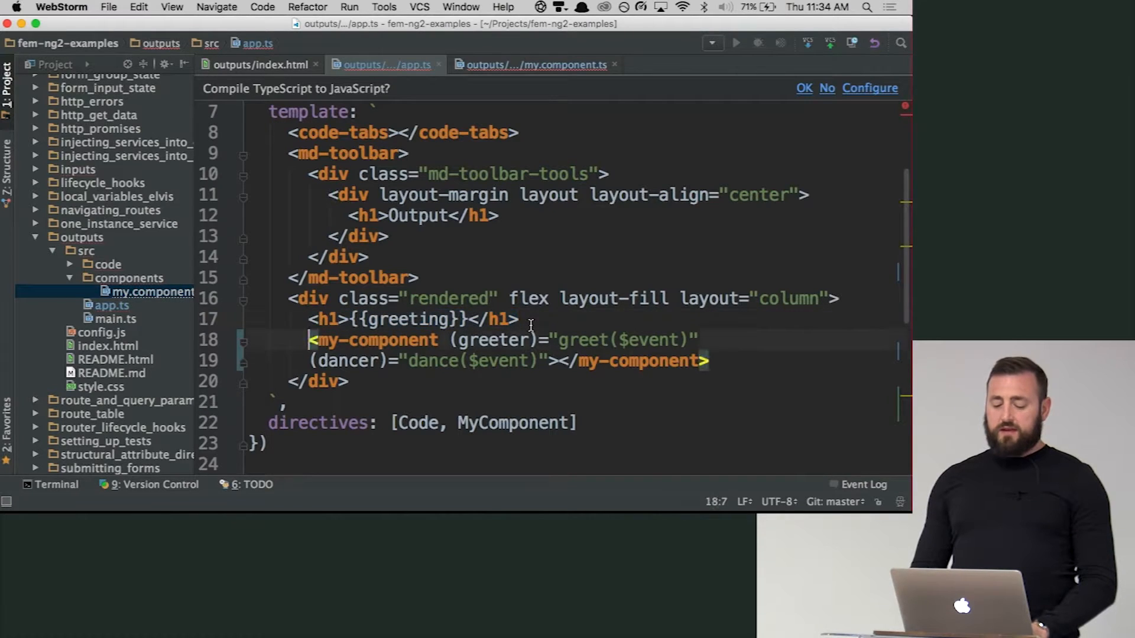
# Add <h1>{{dancing}}</h1> below the my-component tag
pyautogui.write('<h1>{{greeting}}</h1>')
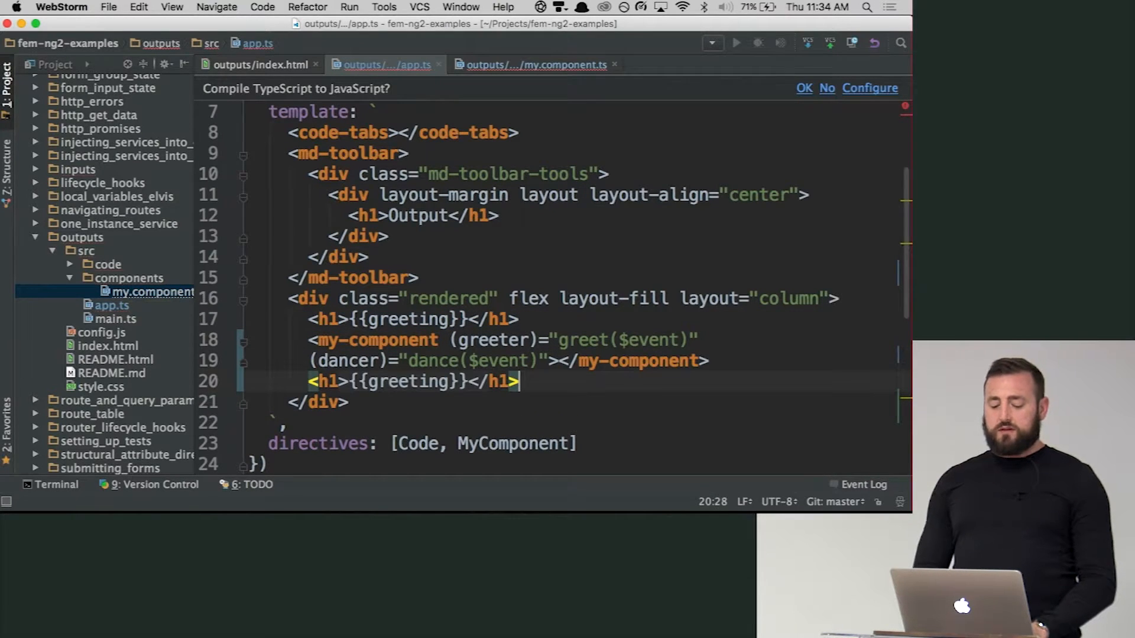
pyautogui.write('da')
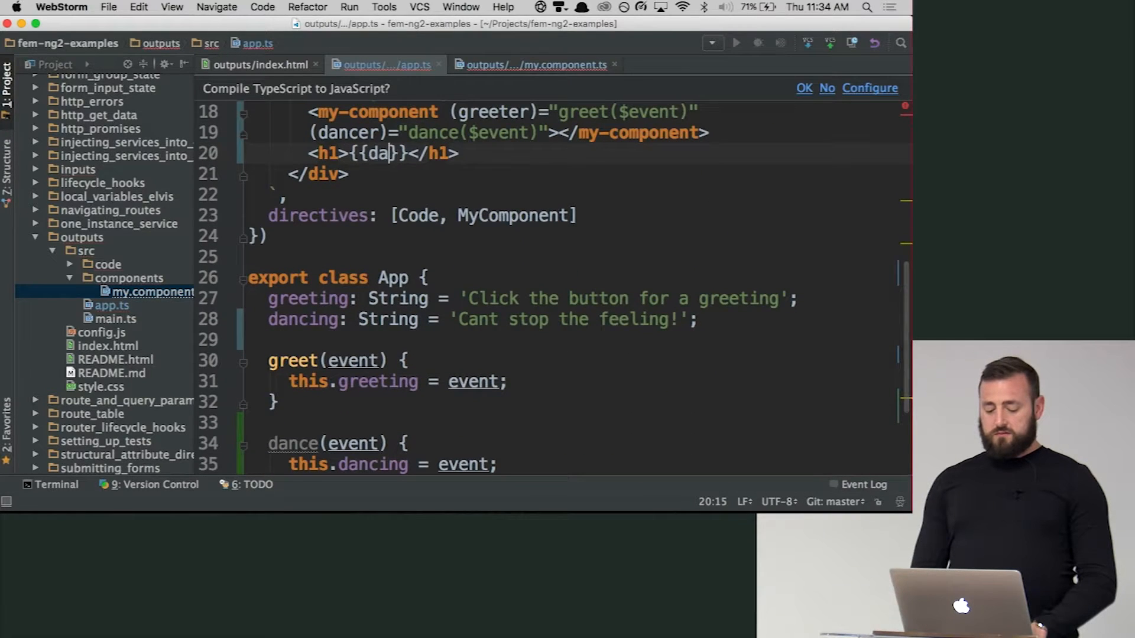
pyautogui.write('ncing')
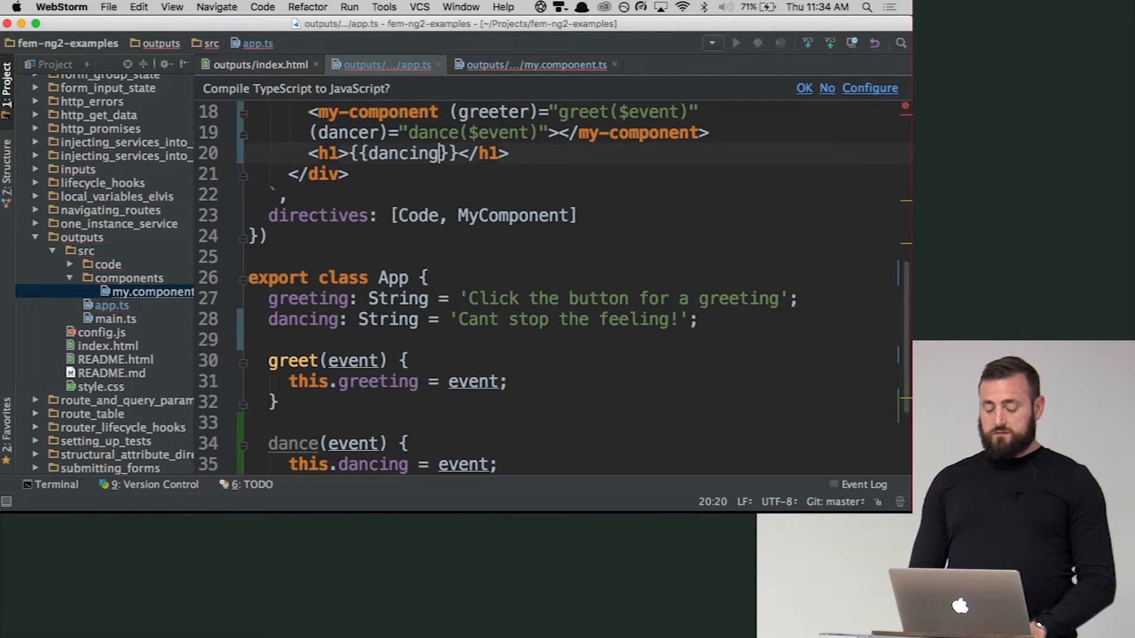
pyautogui.click(509, 382)
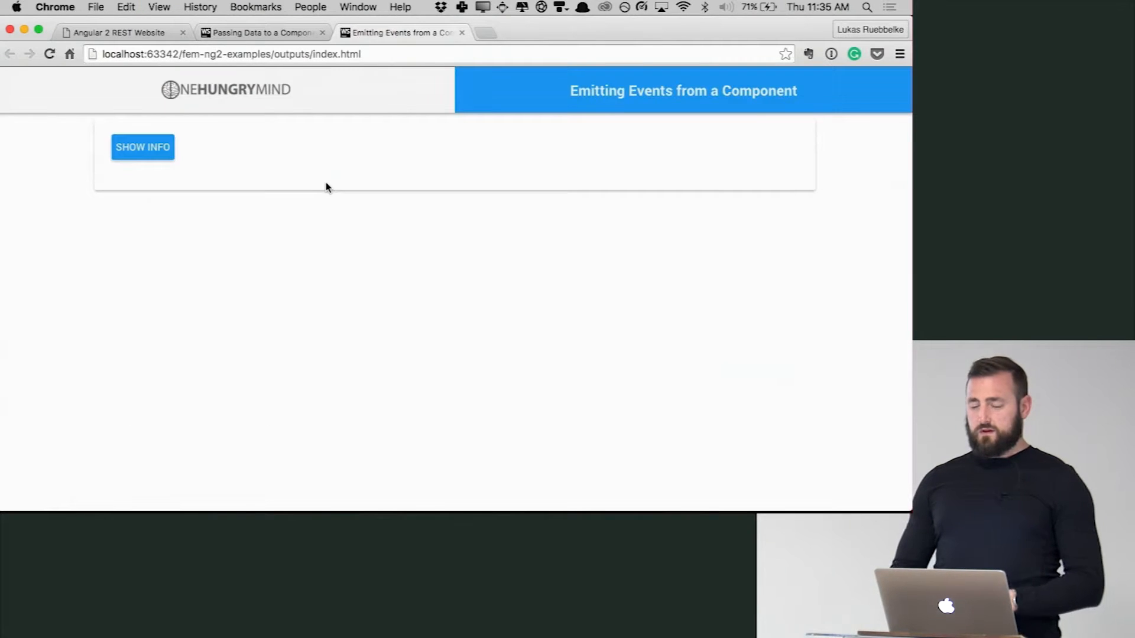
# Scroll to the Output card and click DANCE ME! to show the dancing heading
pyautogui.scroll(-3)
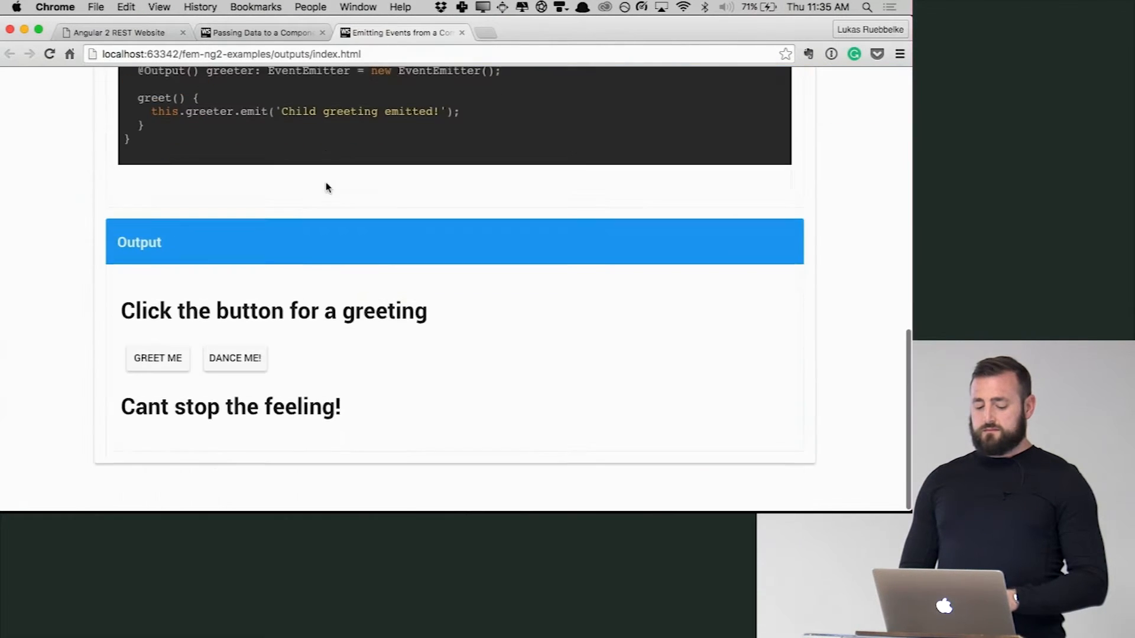
pyautogui.click(234, 401)
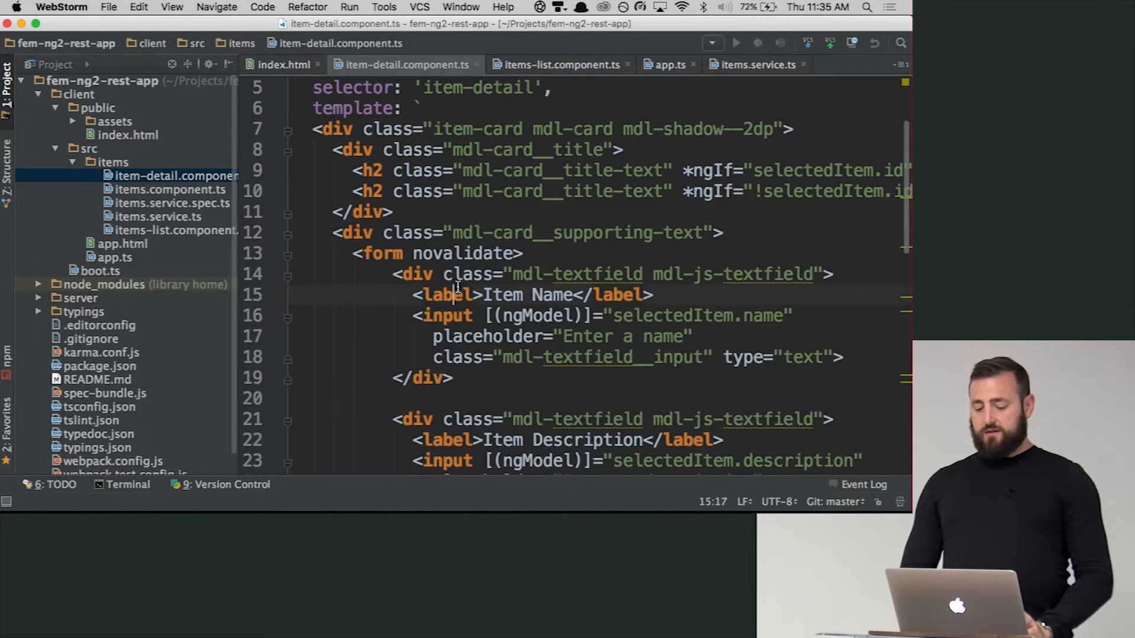
# Browse app.ts, then open items.component.ts in the fem-ng2-rest-app project
pyautogui.scroll(-3)
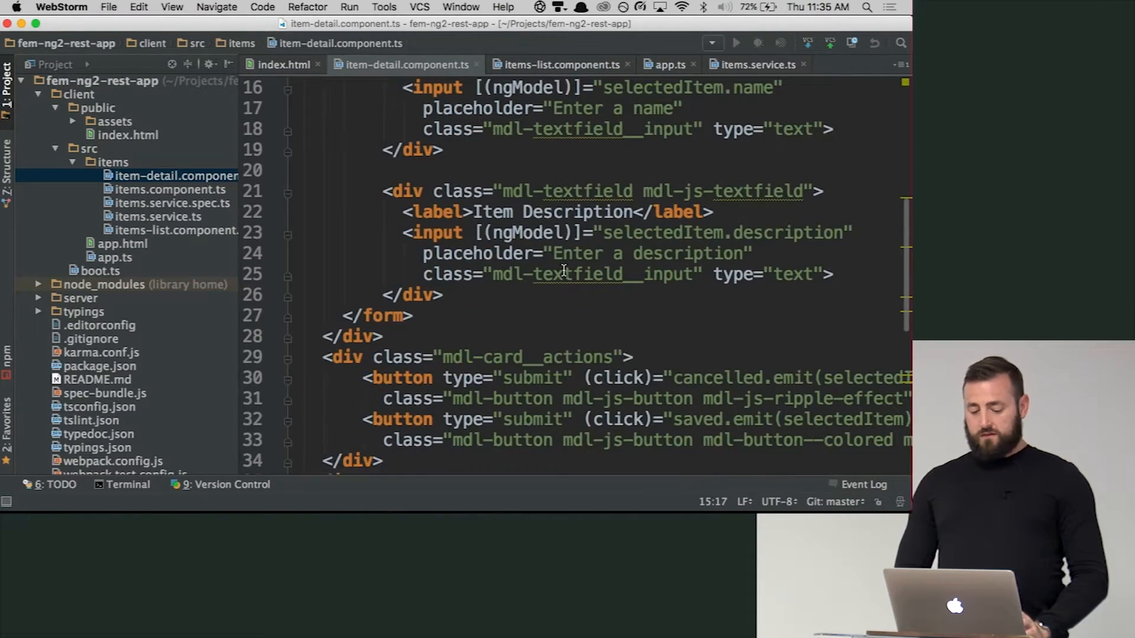
pyautogui.moveTo(569, 69)
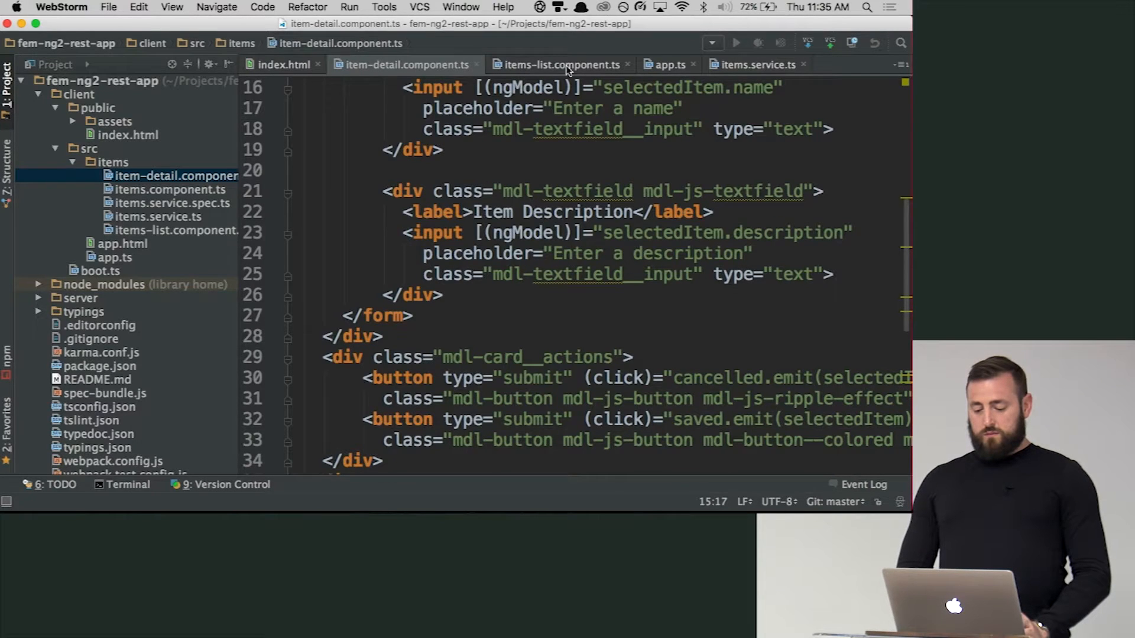
pyautogui.click(667, 64)
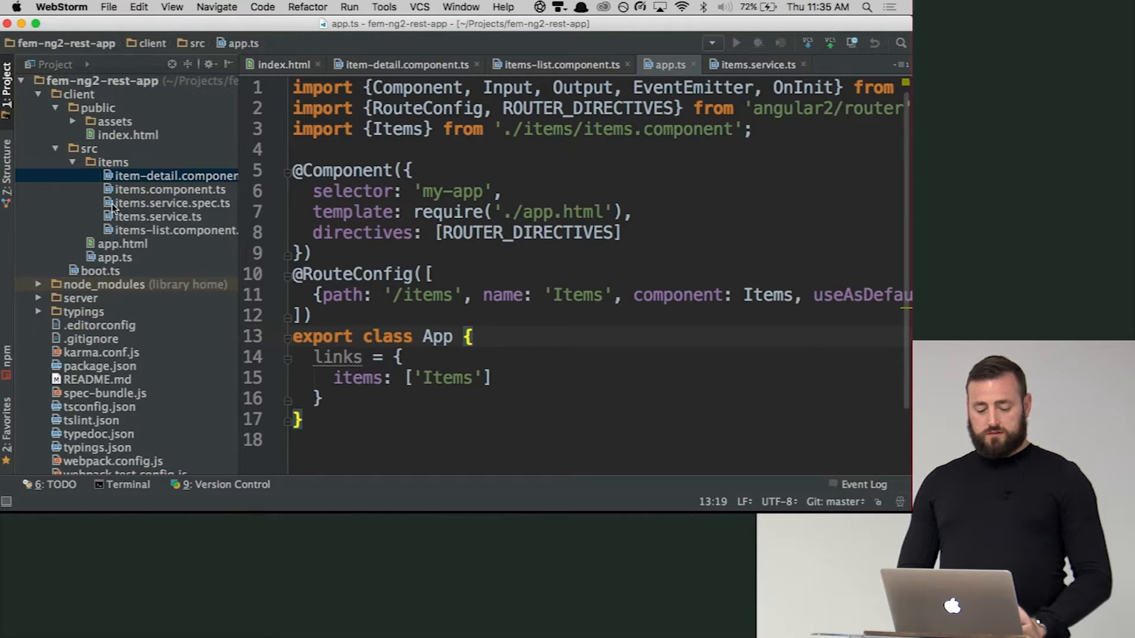
pyautogui.click(170, 189)
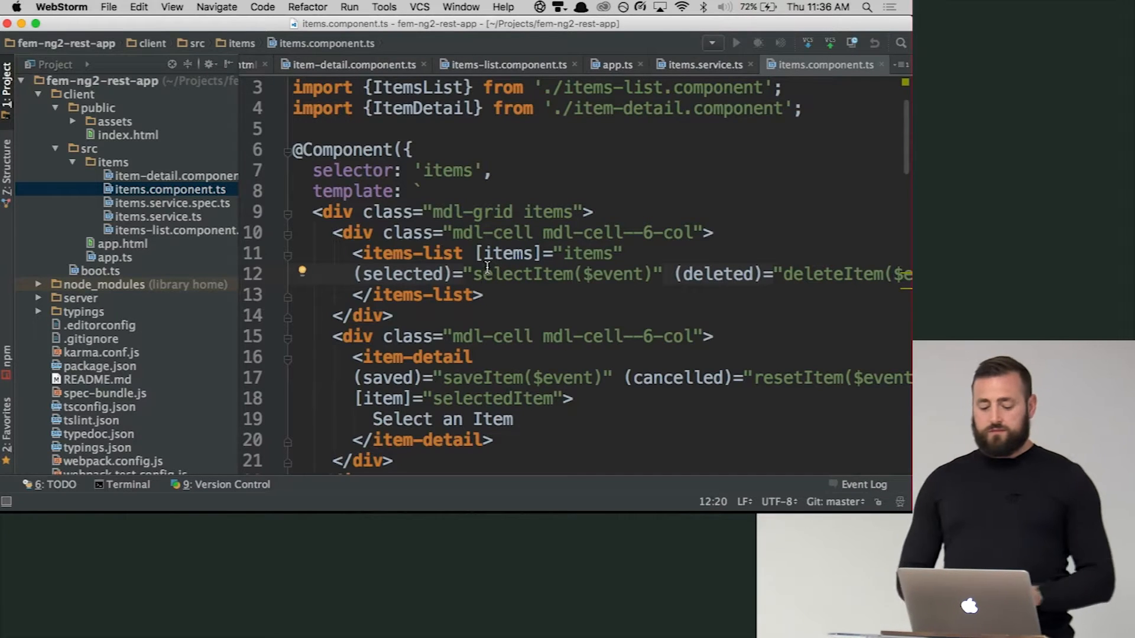
pyautogui.scroll(-3)
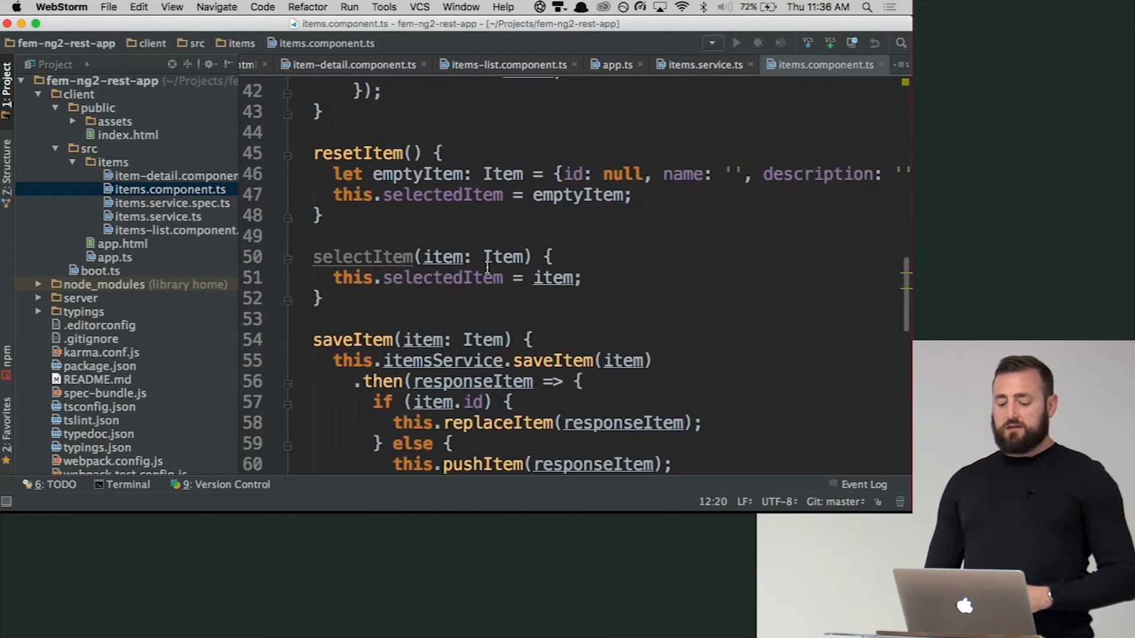
pyautogui.click(492, 257)
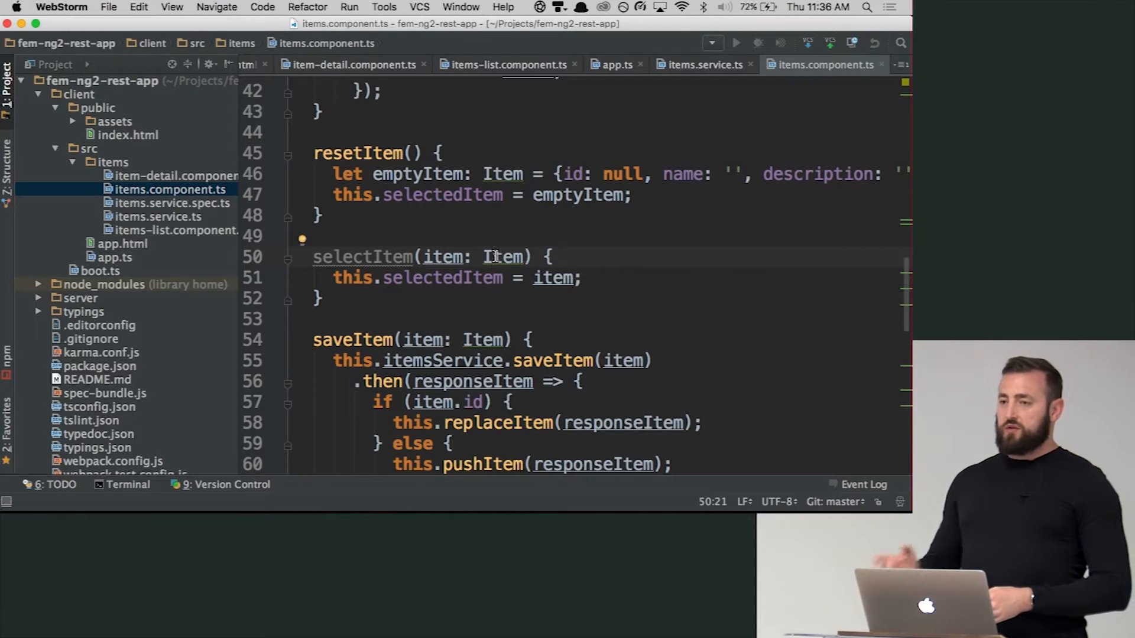
pyautogui.scroll(3)
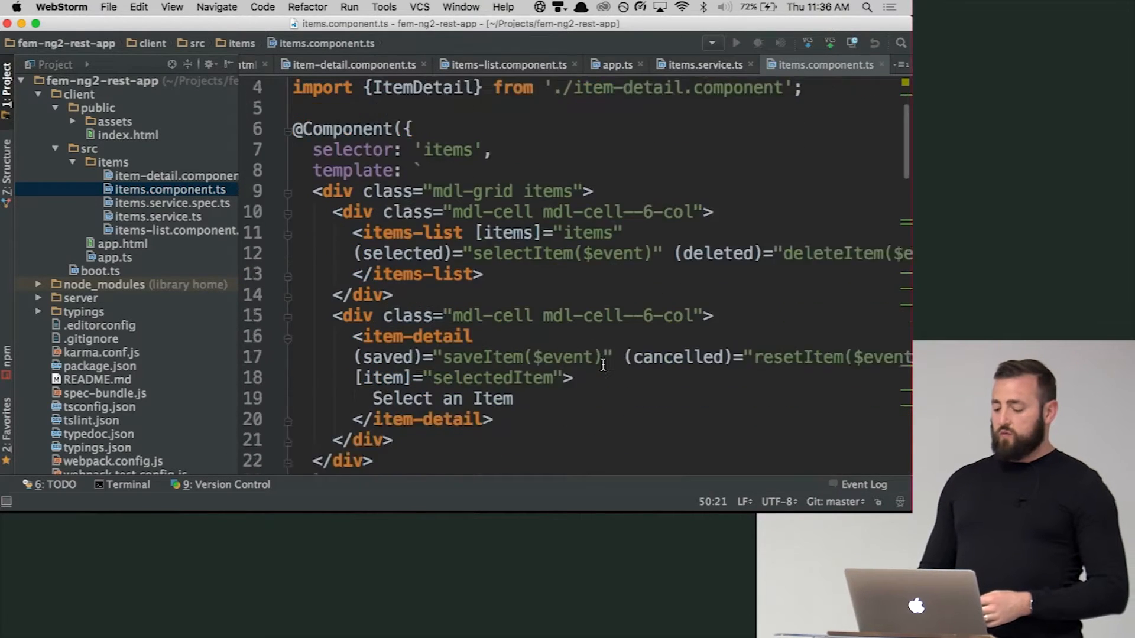
pyautogui.scroll(-3)
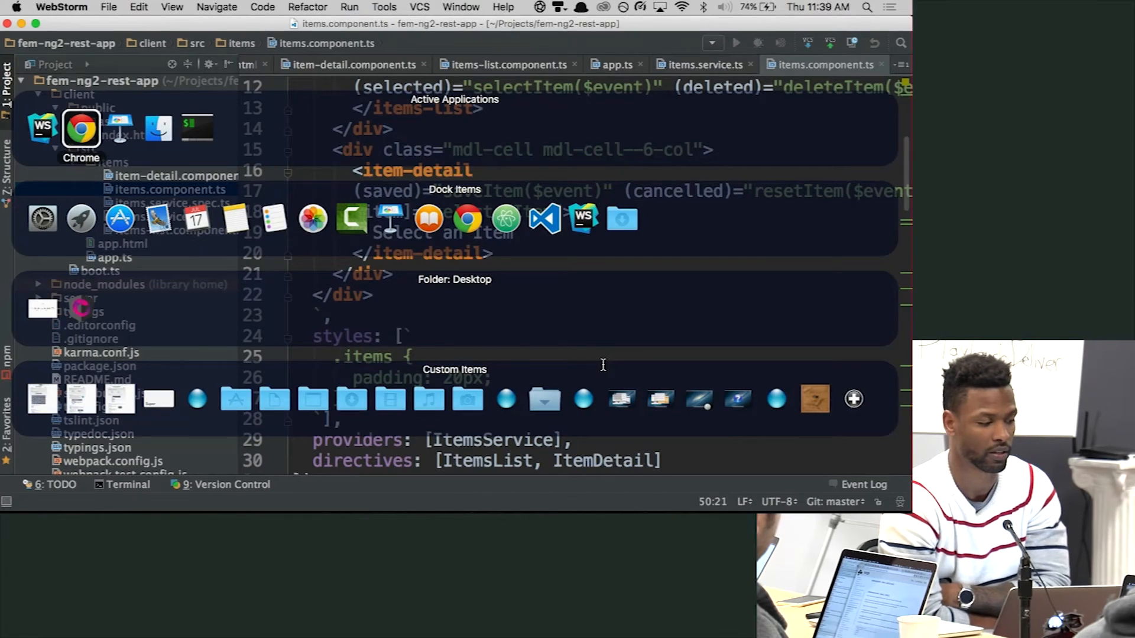
pyautogui.moveTo(119, 129)
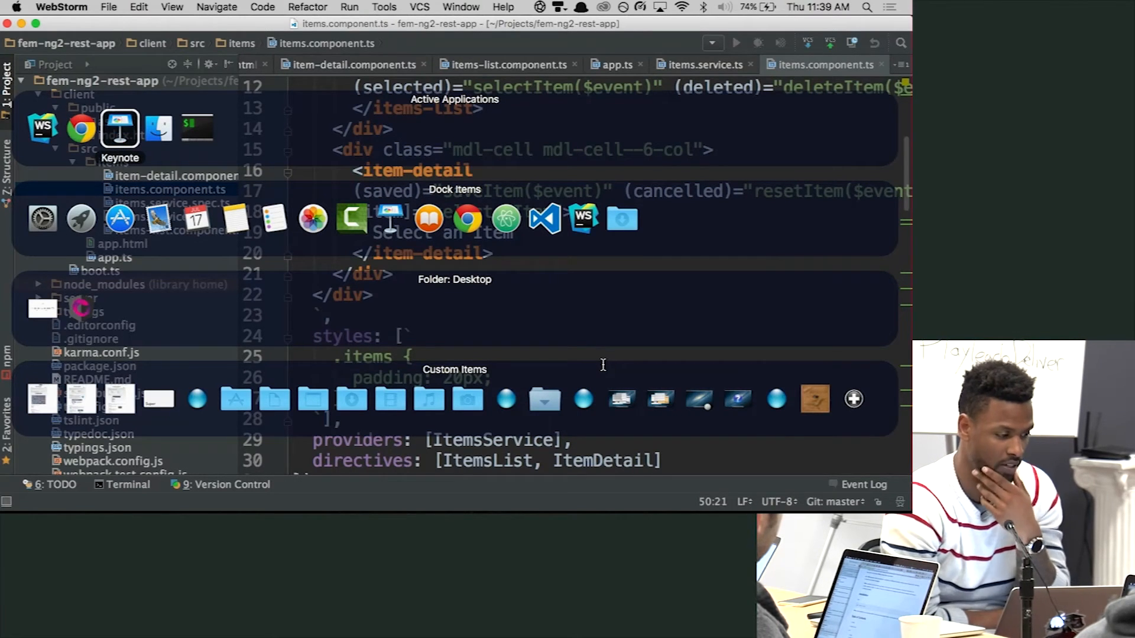